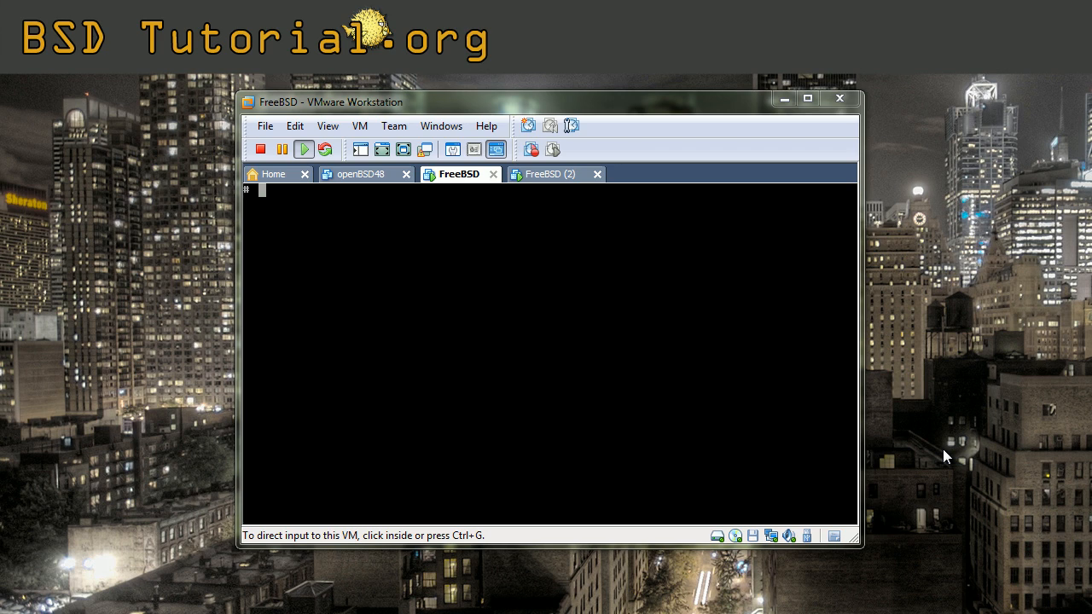
Click inside the FreeBSD VM console so the guest captures keyboard input
click(546, 358)
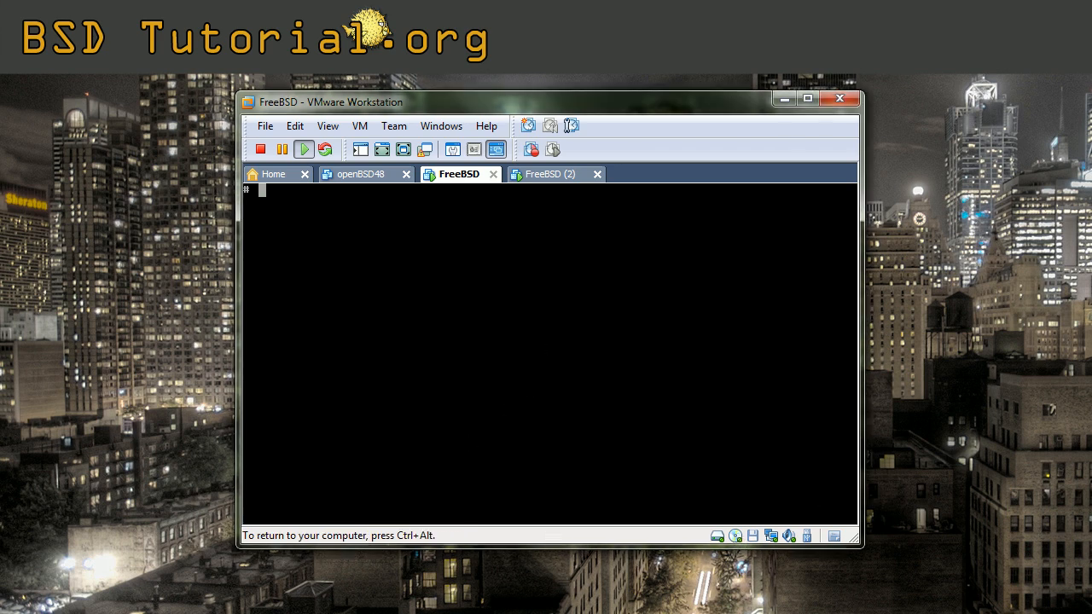
Enter pkg_add -r xorg at the root prompt to begin the Xorg install
text(pkg_add -r)
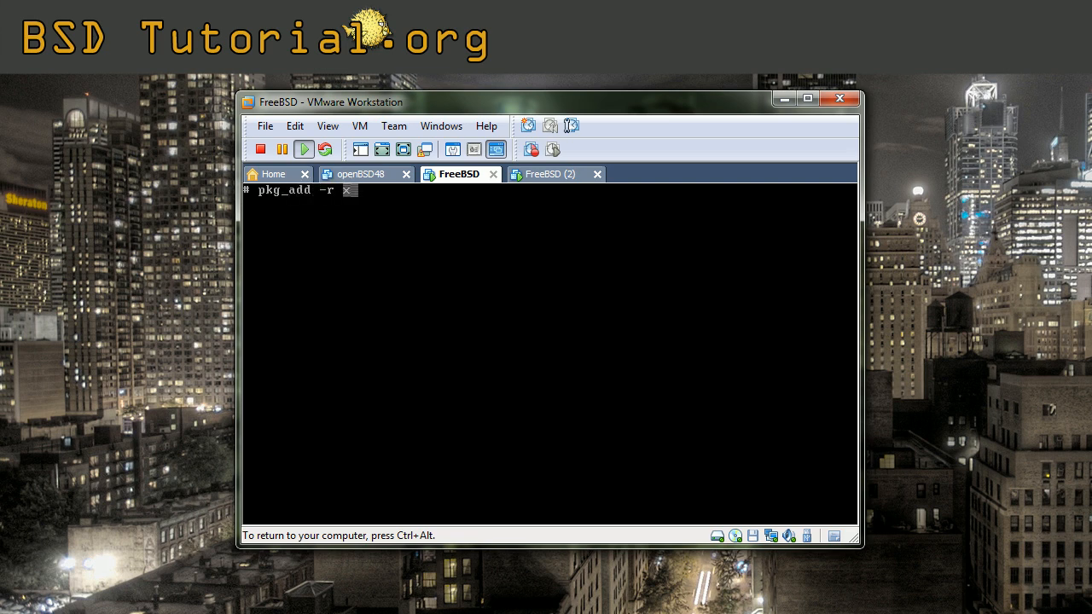
text(xorg)
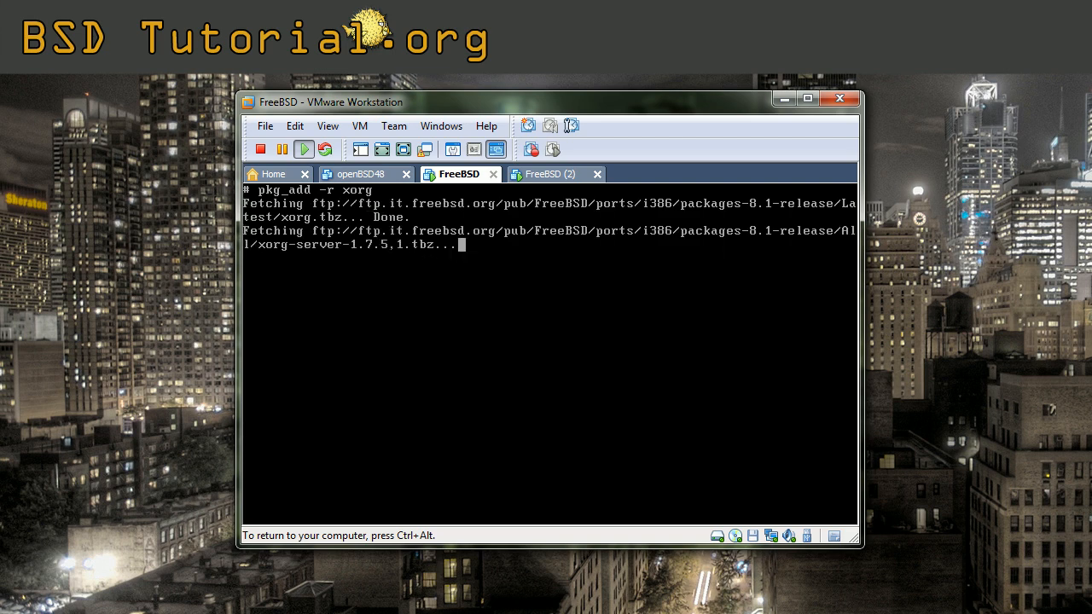
key(ctrl+c)
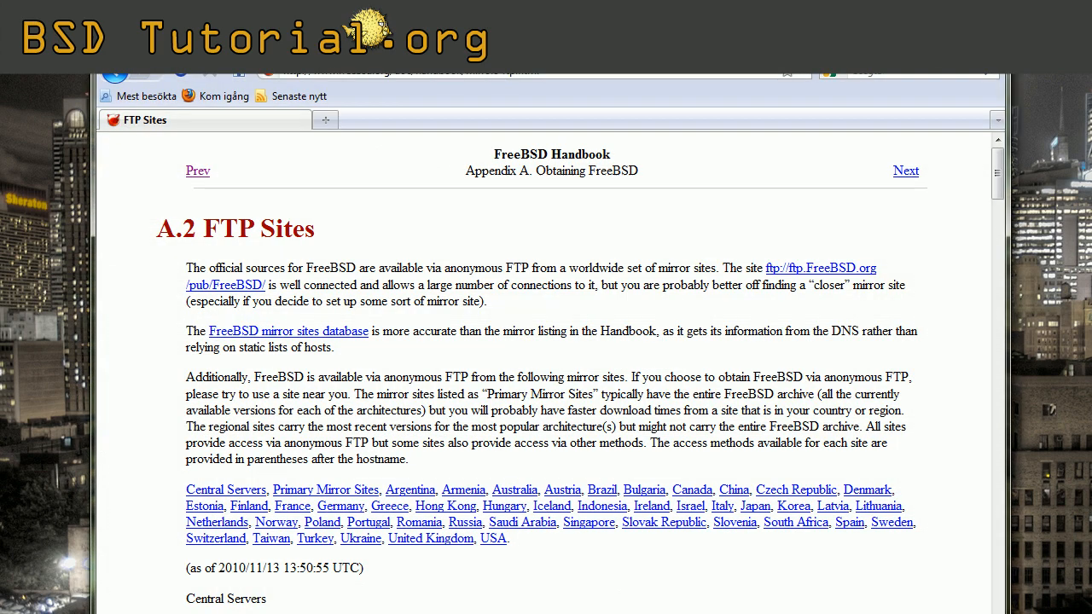
mouse_move(653, 508)
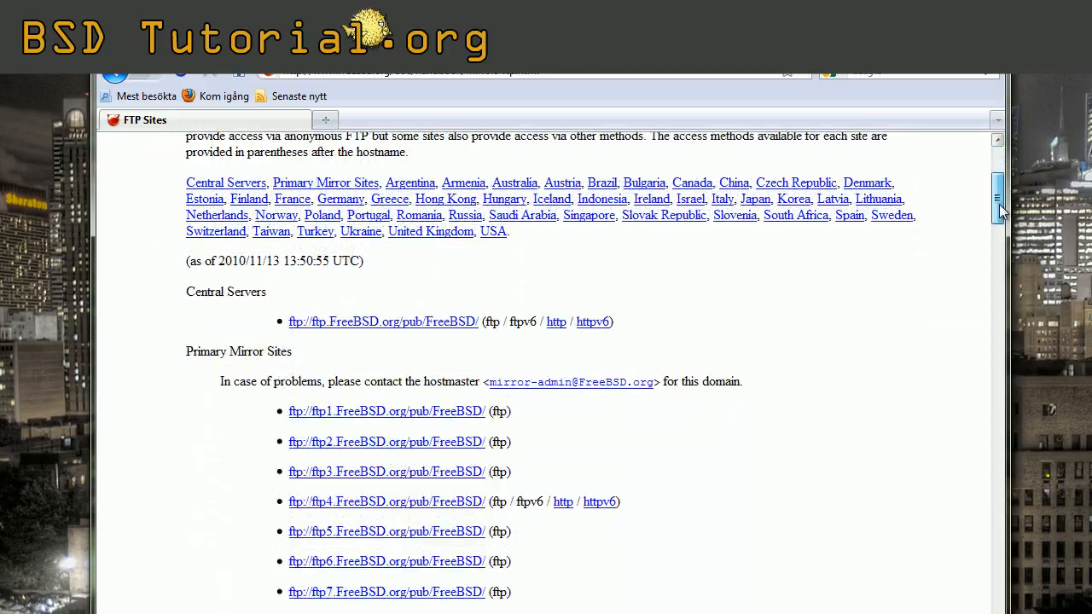
Scroll the Handbook's FTP mirror list down to the Israel, Italy and Japan sections
scroll(down, 3)
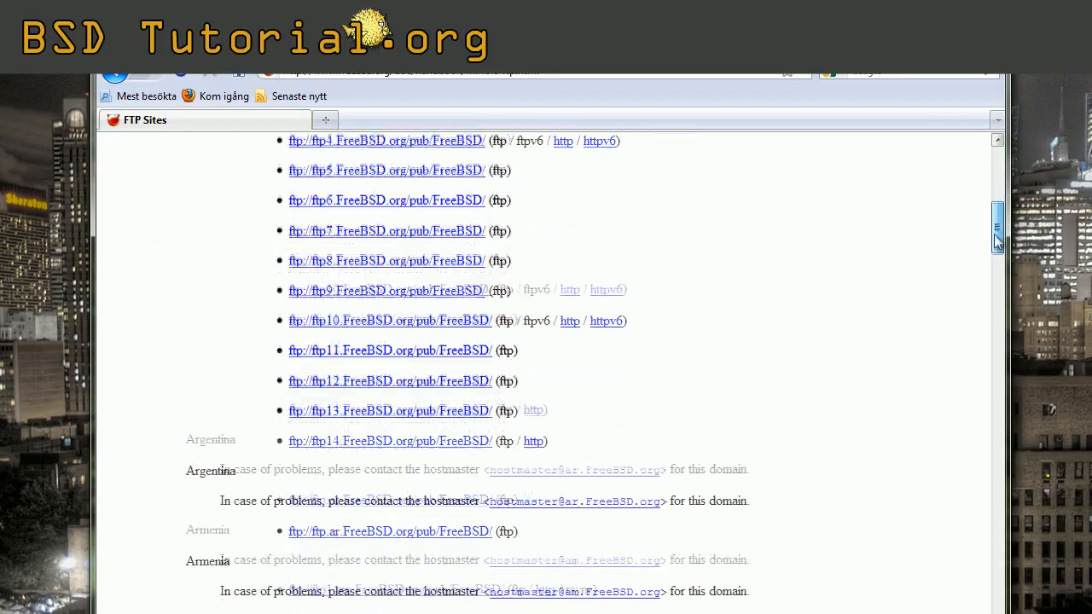
scroll(down, 3)
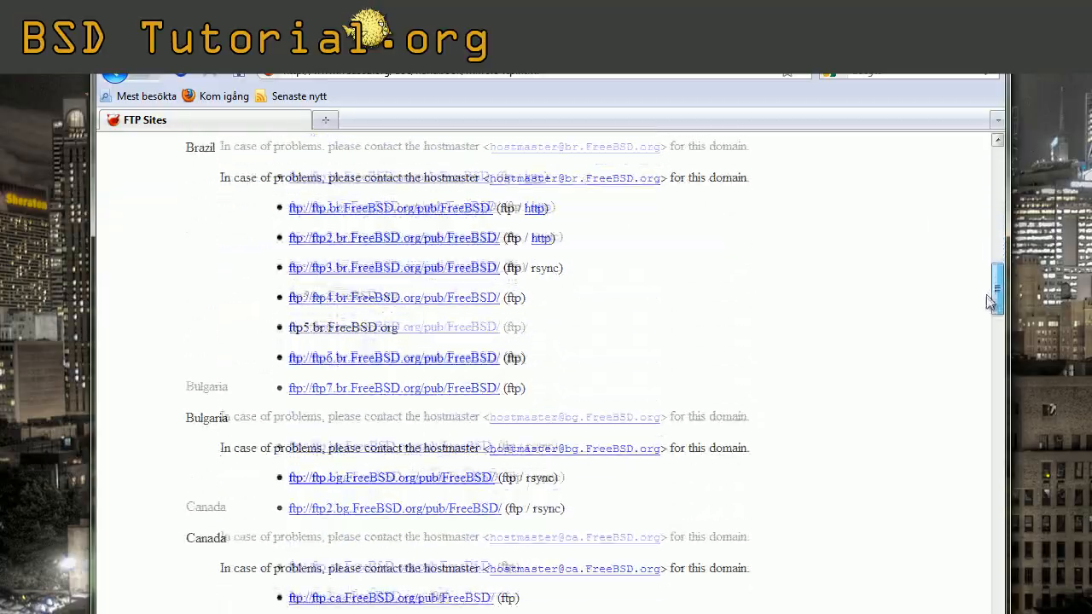
scroll(down, 3)
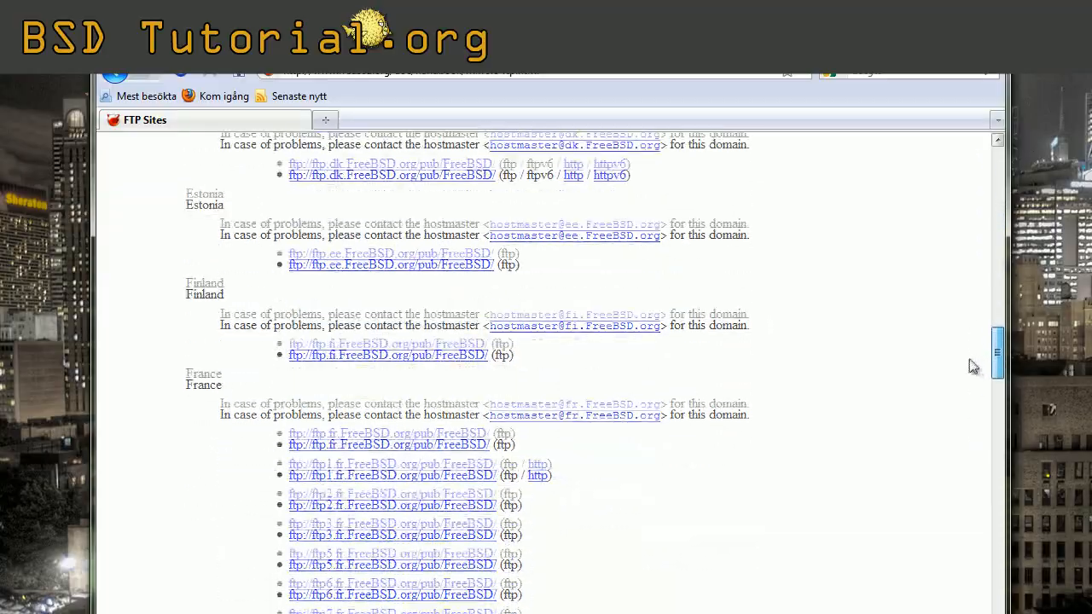
scroll(down, 3)
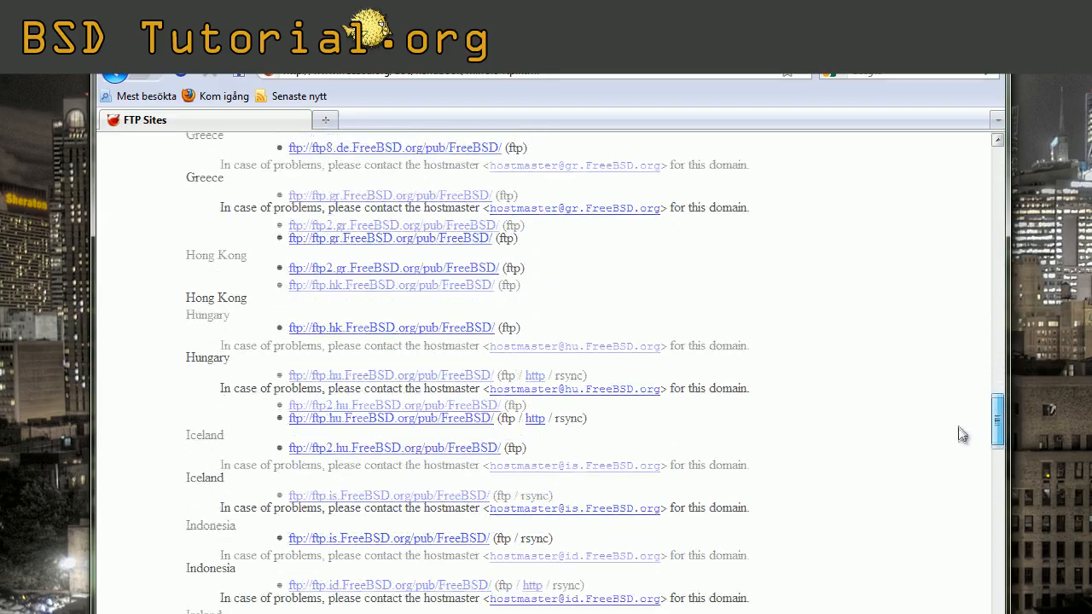
scroll(down, 3)
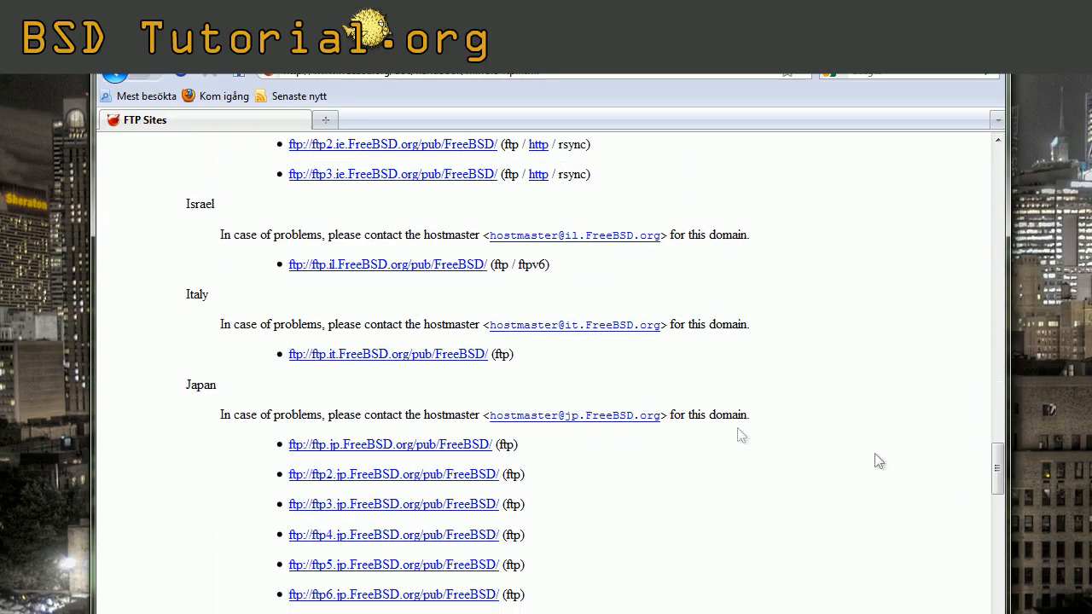
Highlight the Italy mirror host text ftp://ftp.it.FreeBSD.org on the FTP sites page
double_click(195, 294)
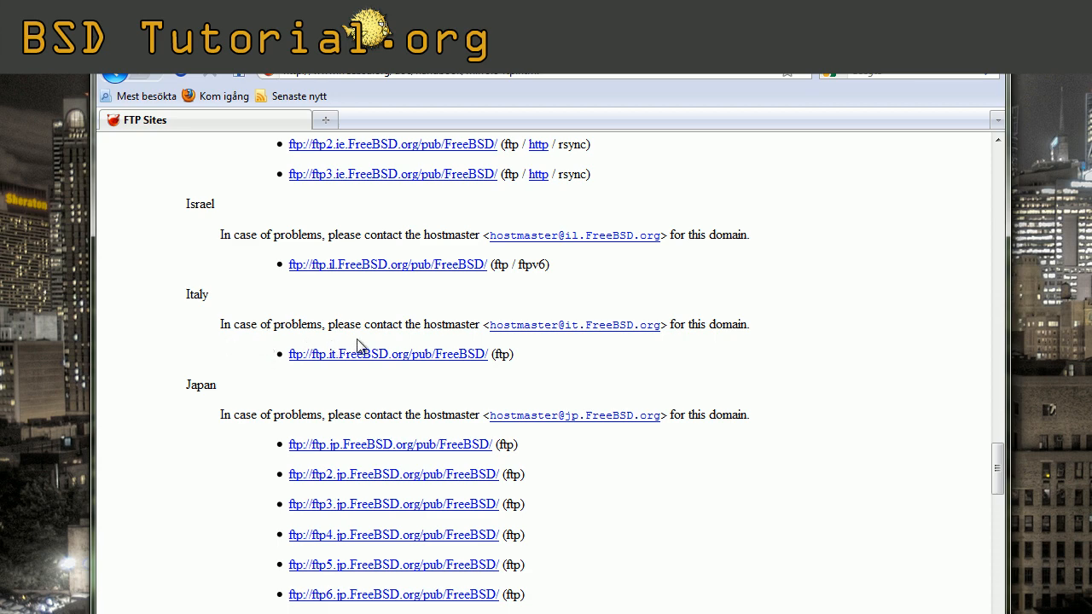
mouse_move(300, 392)
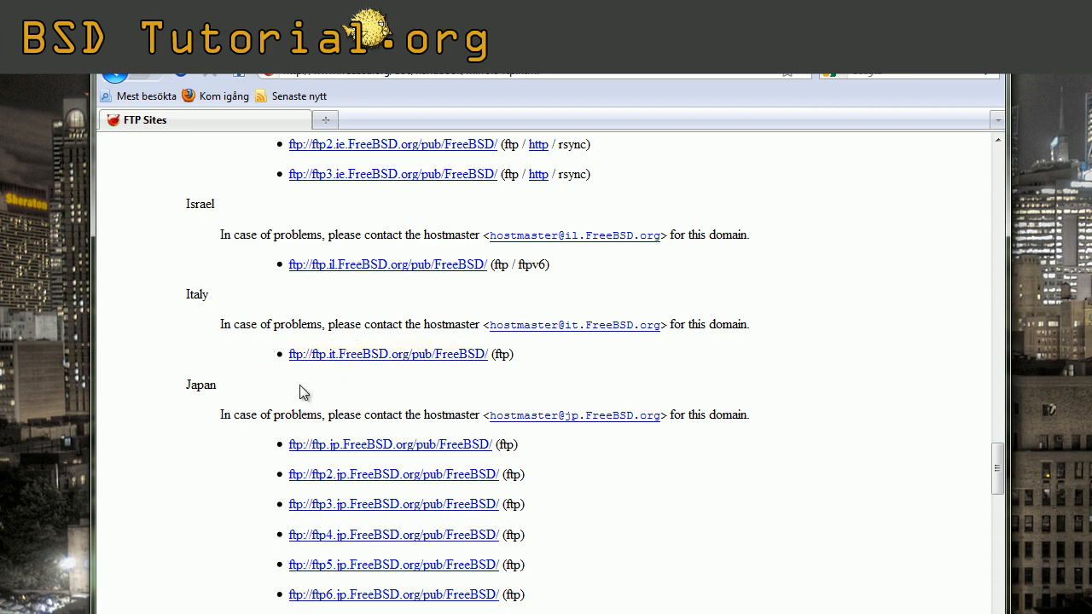
mouse_move(294, 361)
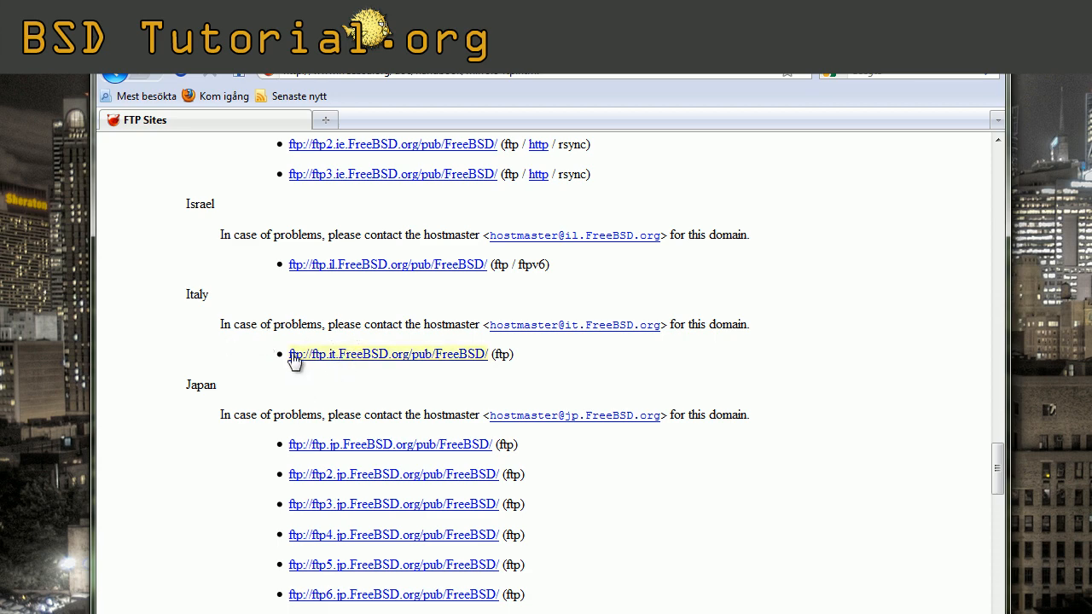
double_click(297, 354)
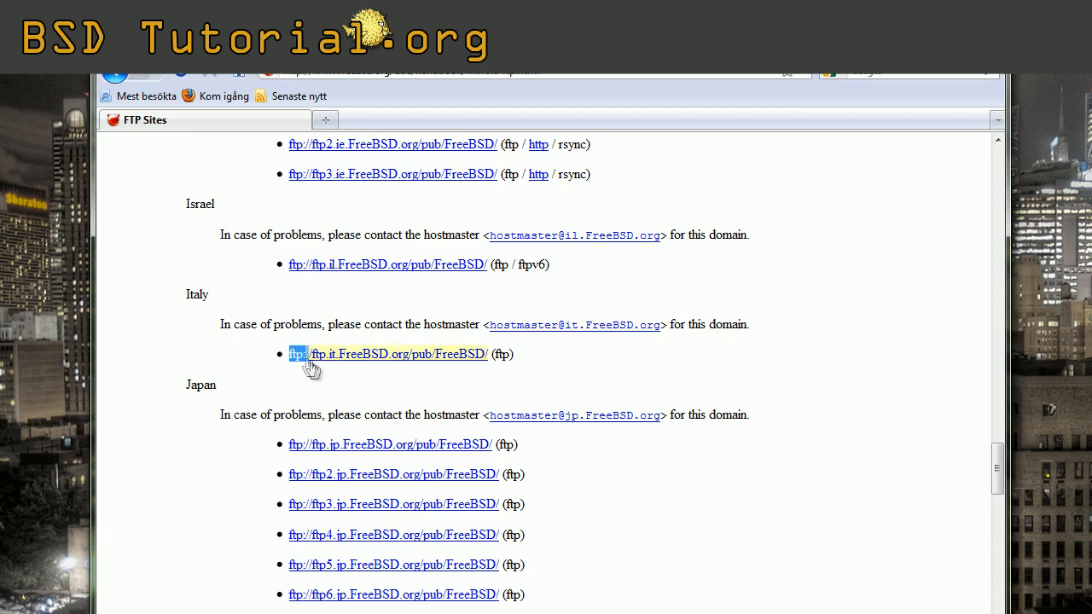
drag(290, 354, 409, 354)
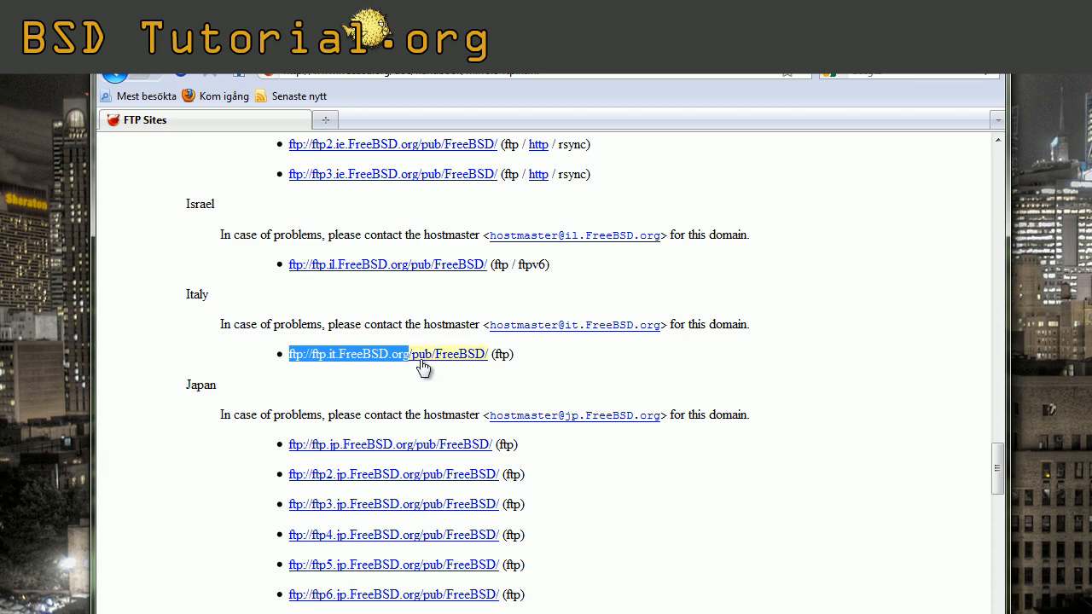
mouse_move(390, 369)
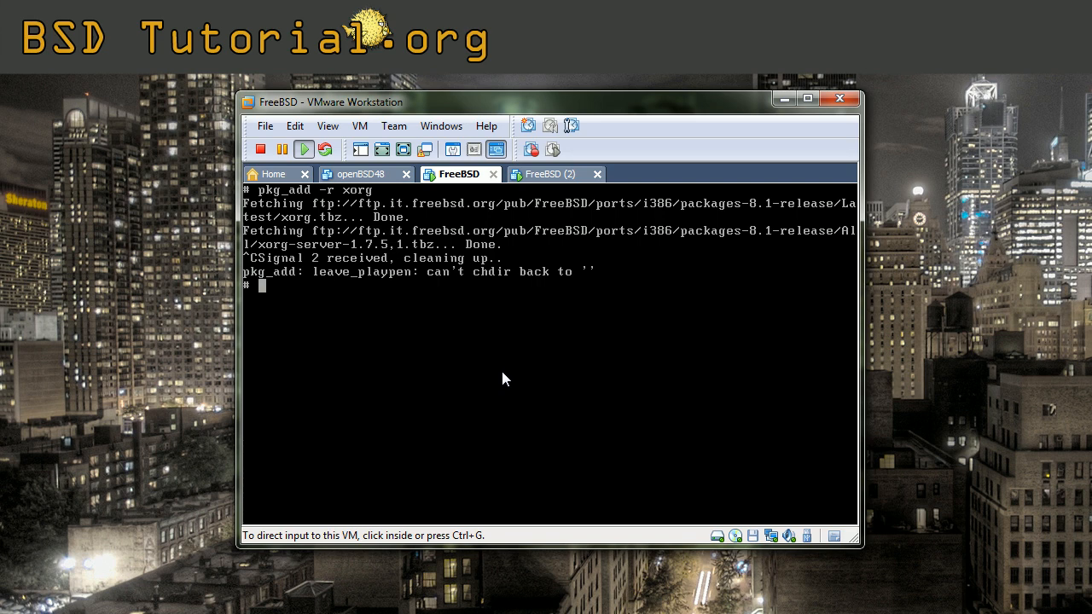
mouse_move(491, 317)
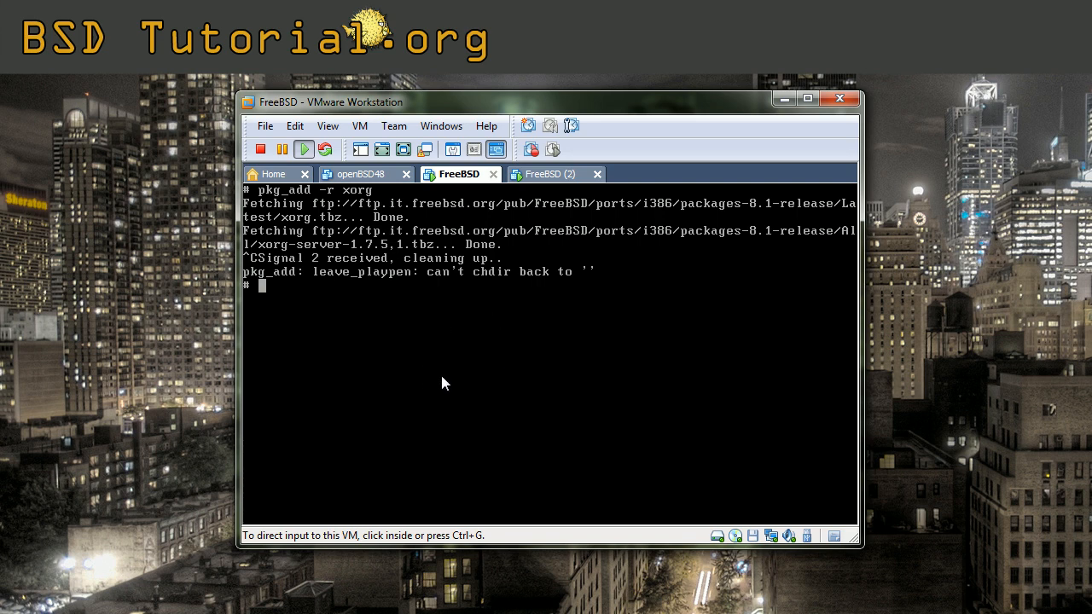
mouse_move(436, 362)
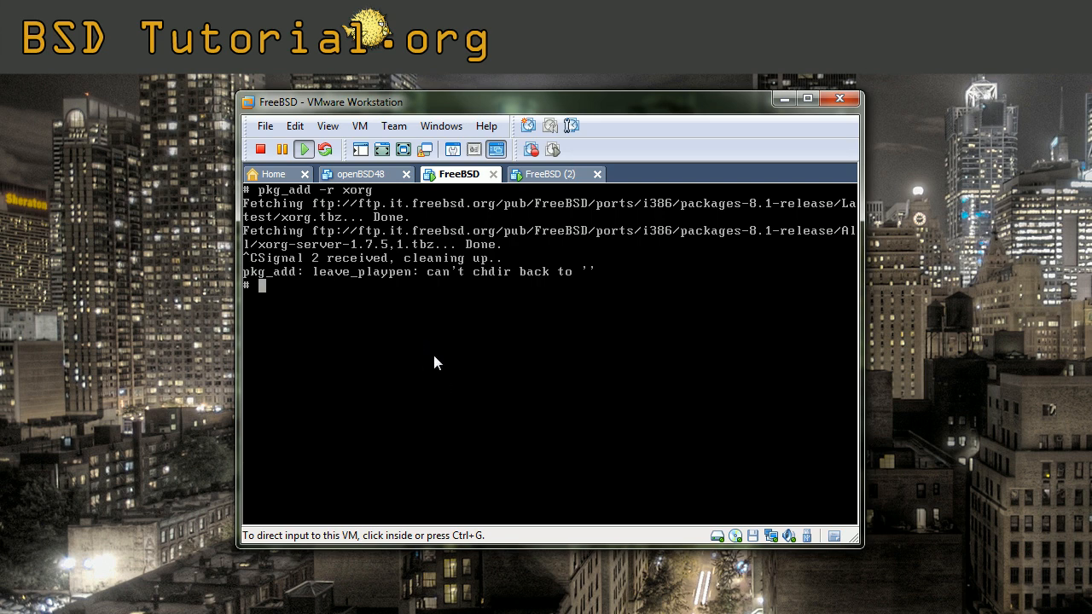
mouse_move(455, 373)
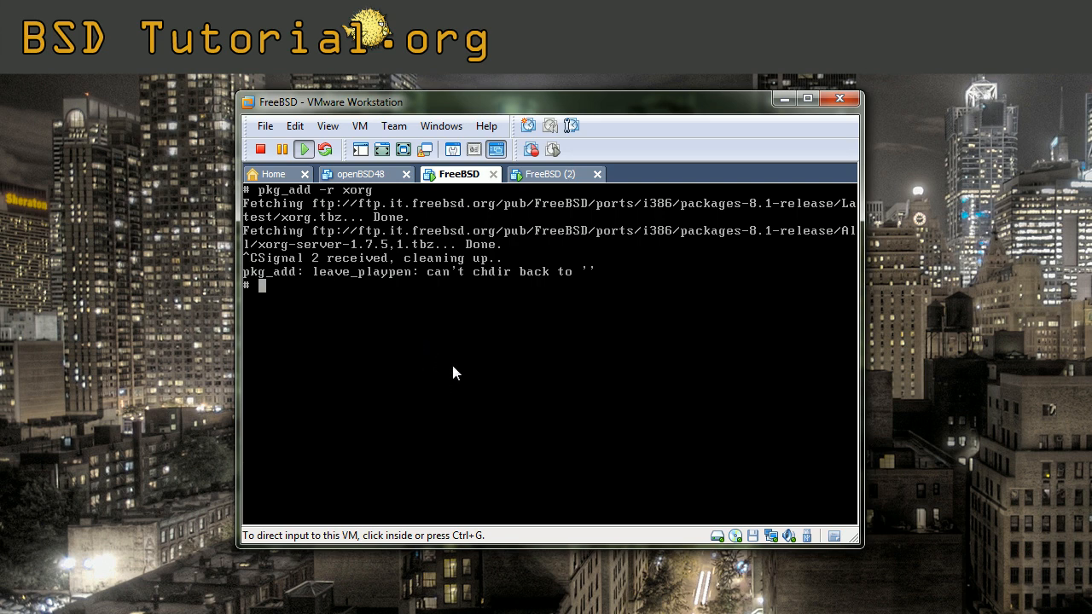
Click back into the VM console to regain input after aborting pkg_add
click(455, 373)
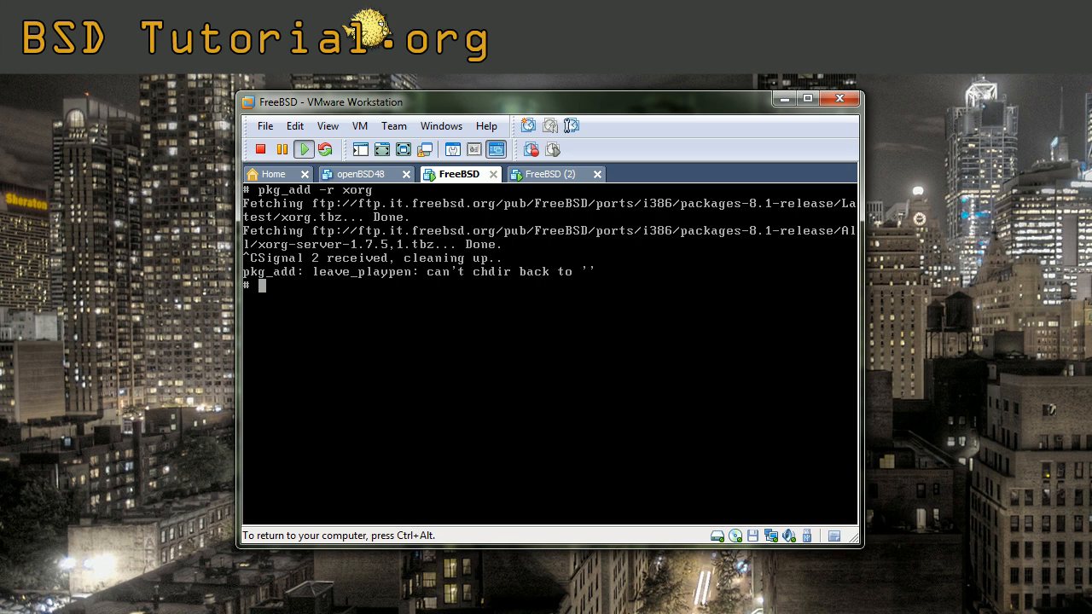
Echo 'setenv PACKAGEROOT ftp://ftp.it.freebsd.org' and append it to .cshrc
text(echo)
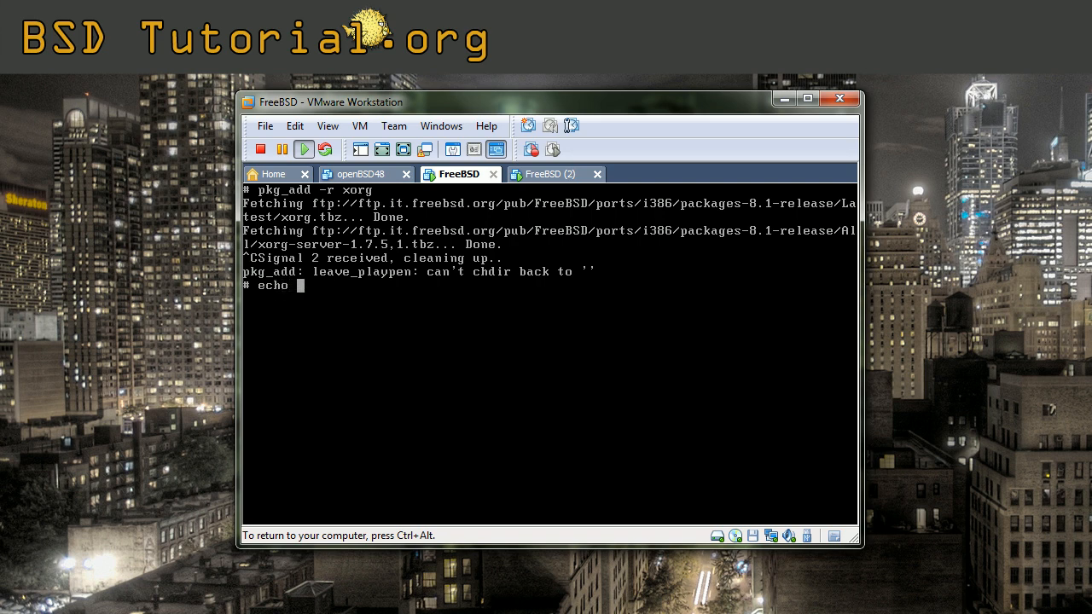
text(')
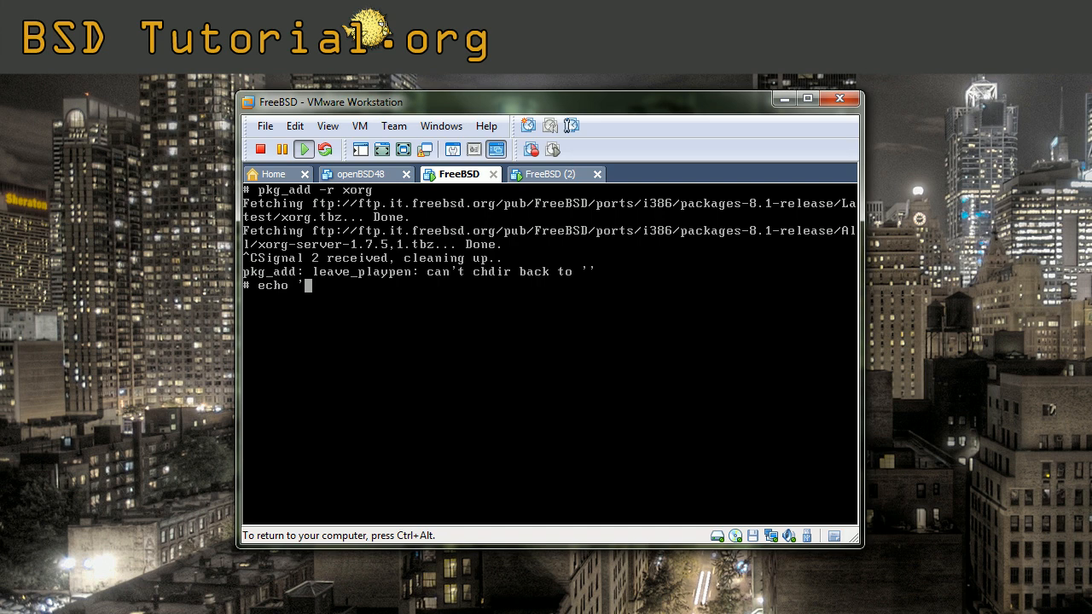
text(setenv)
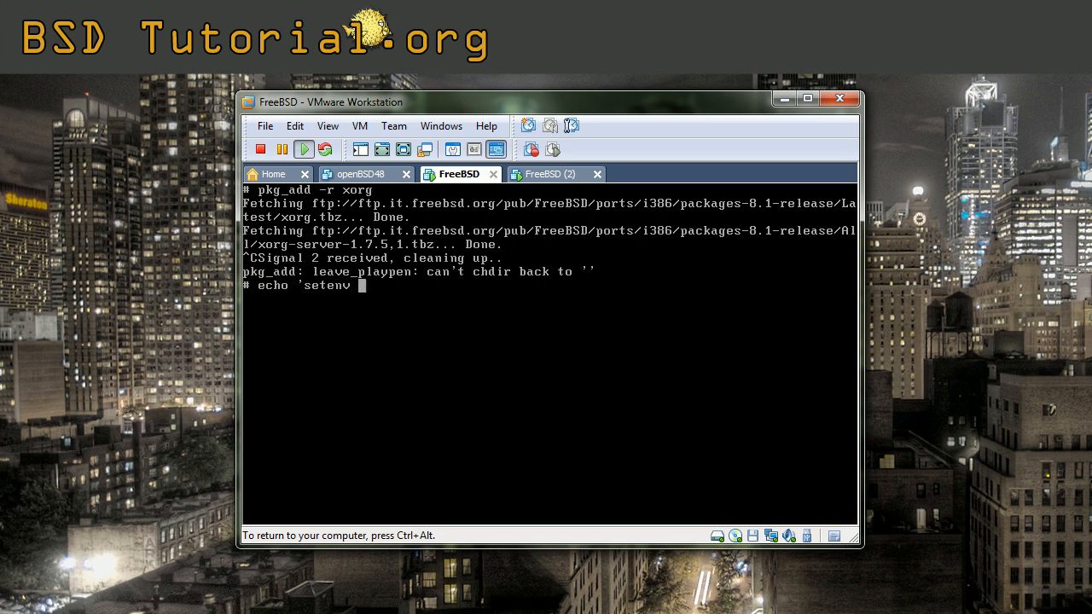
text(PACKAGE)
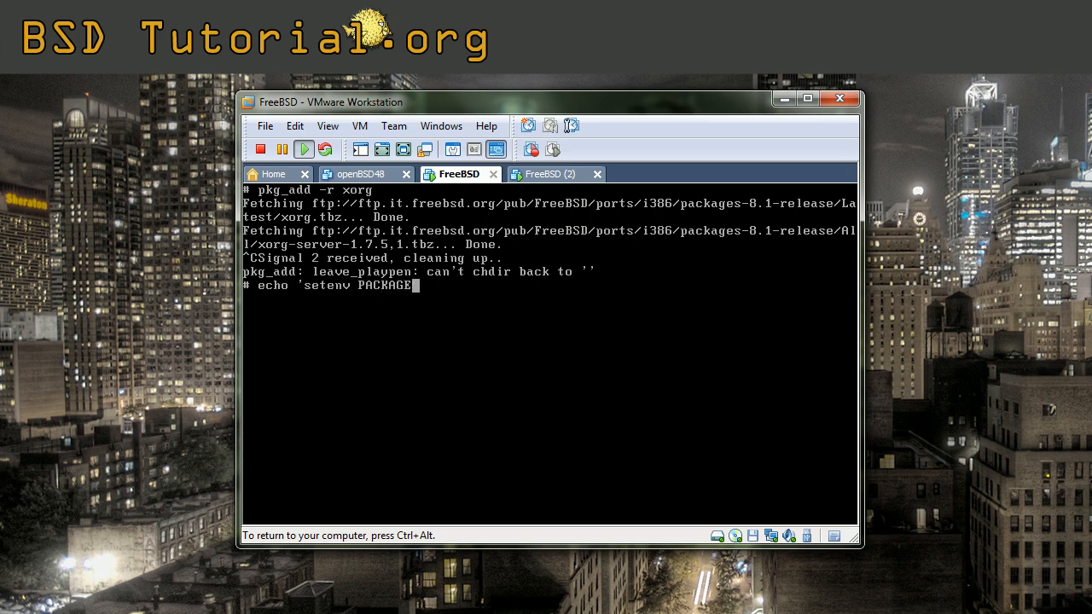
text(ROOT)
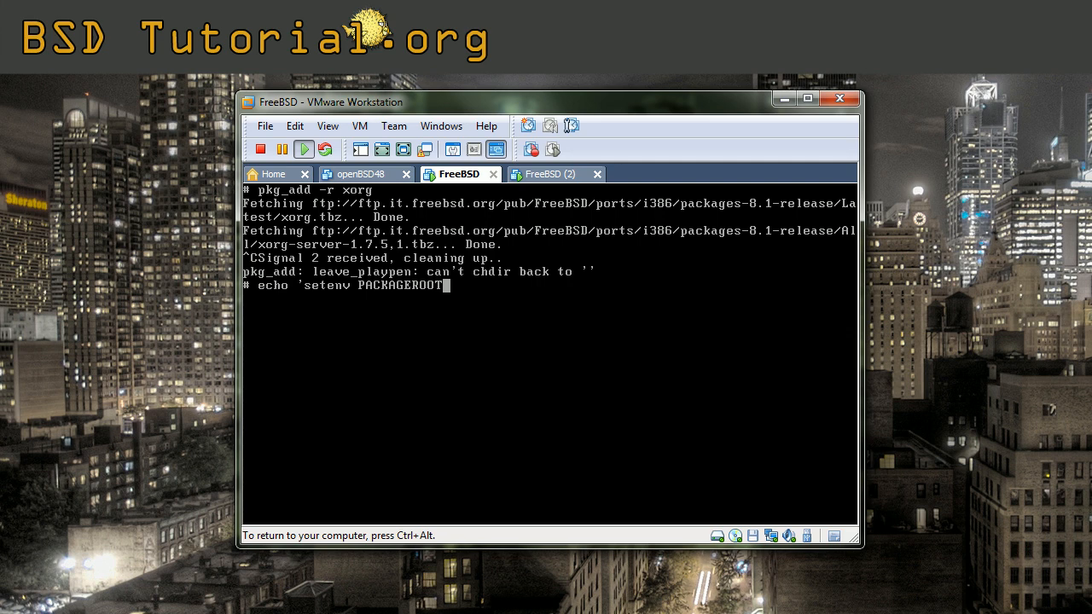
text(ftp:)
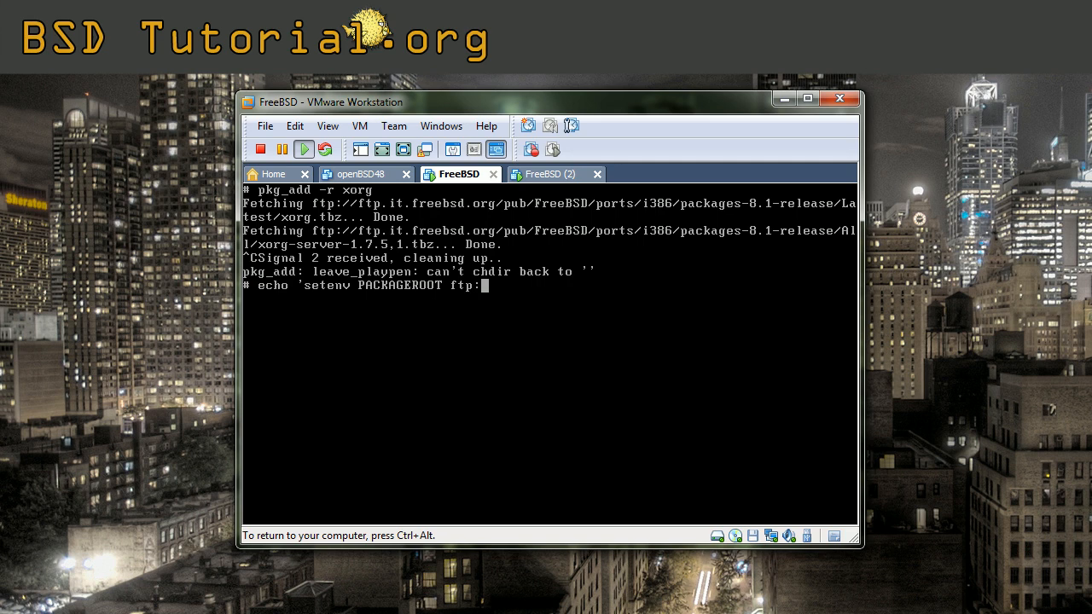
text(//ftp)
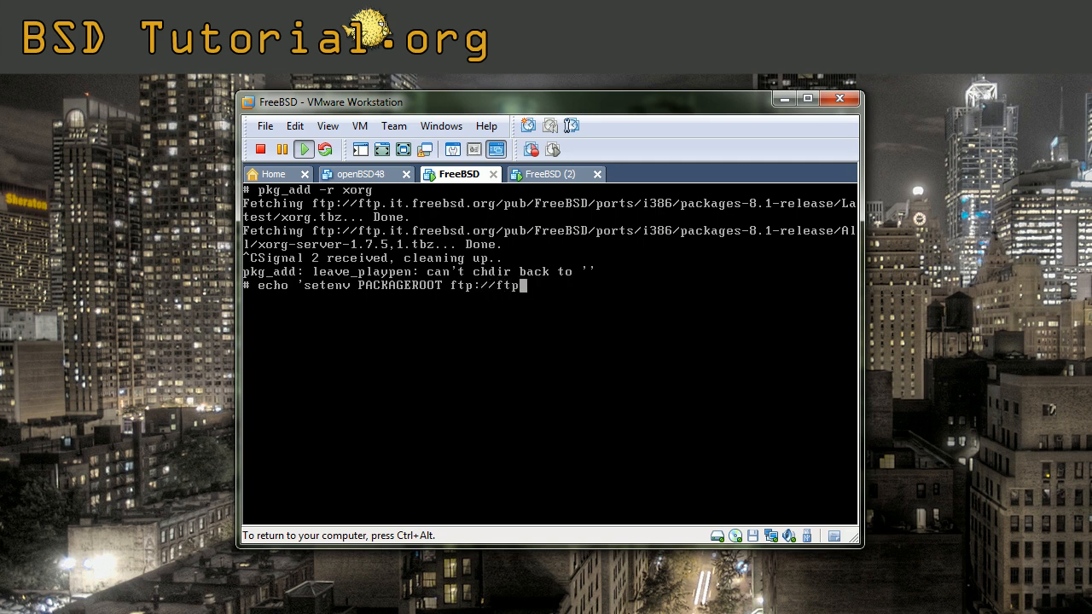
text(.ir)
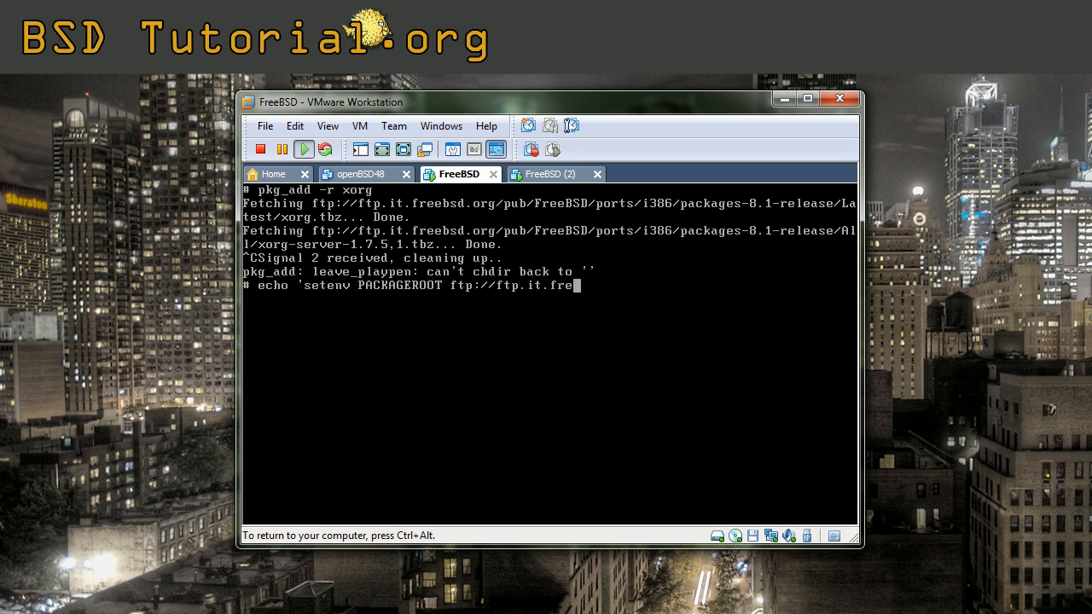
text(ebsd.org)
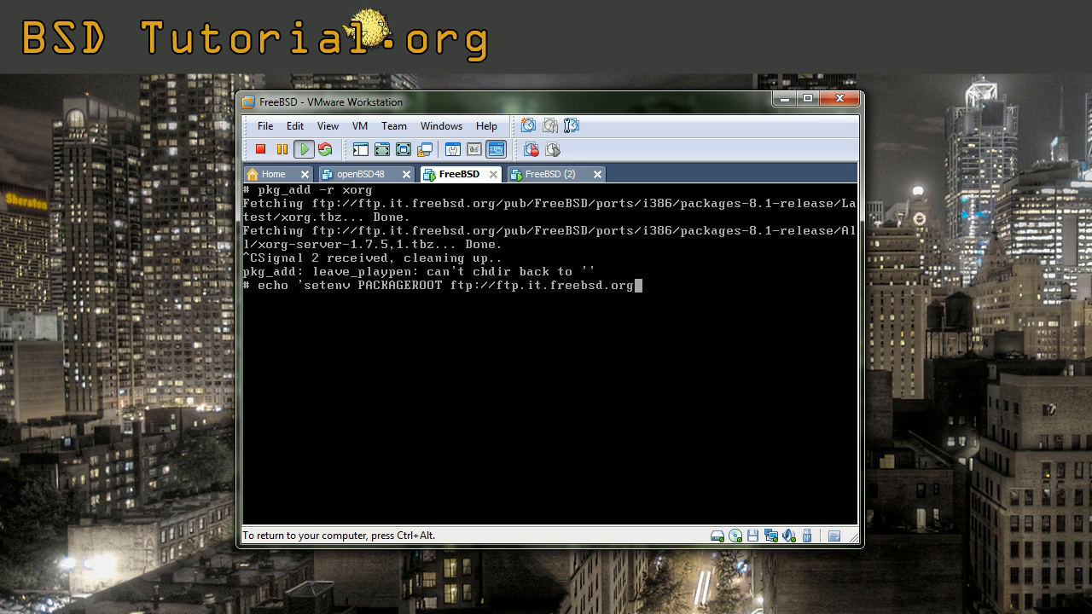
text(')
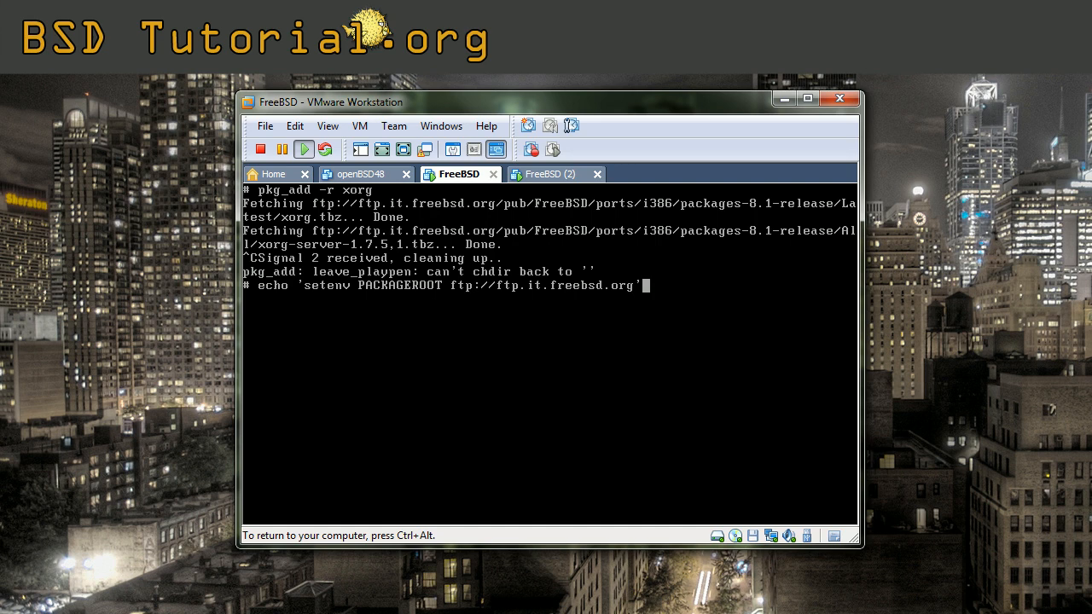
text(>>)
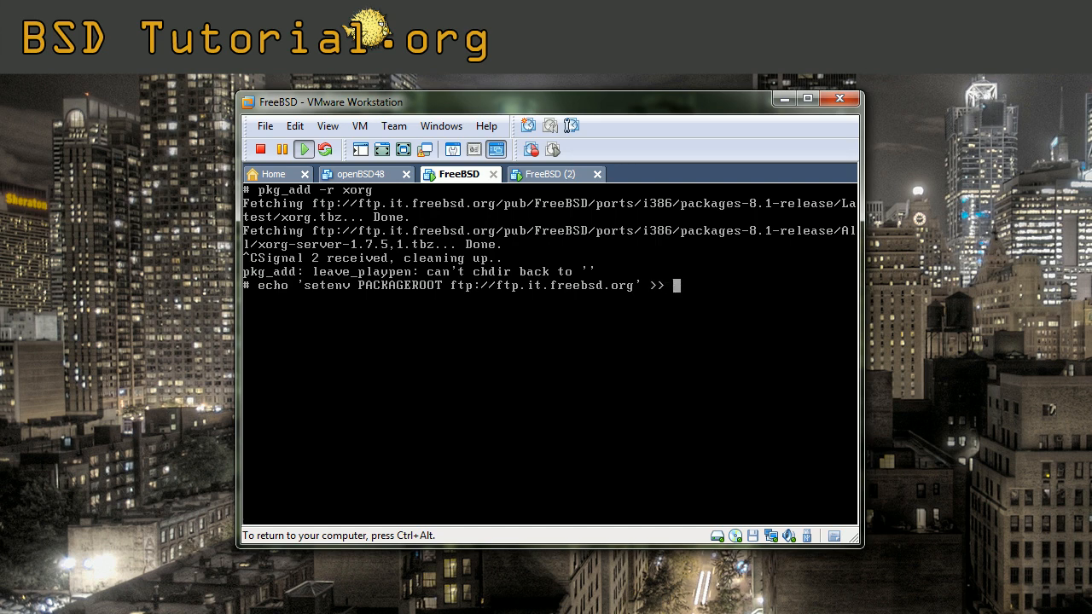
text(.cs)
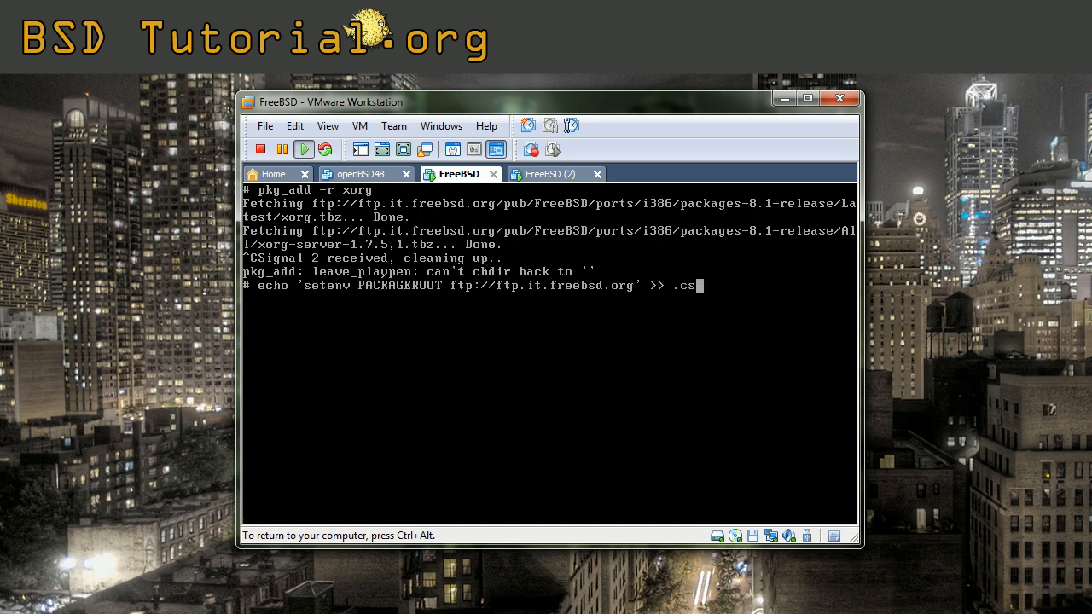
text(hrc)
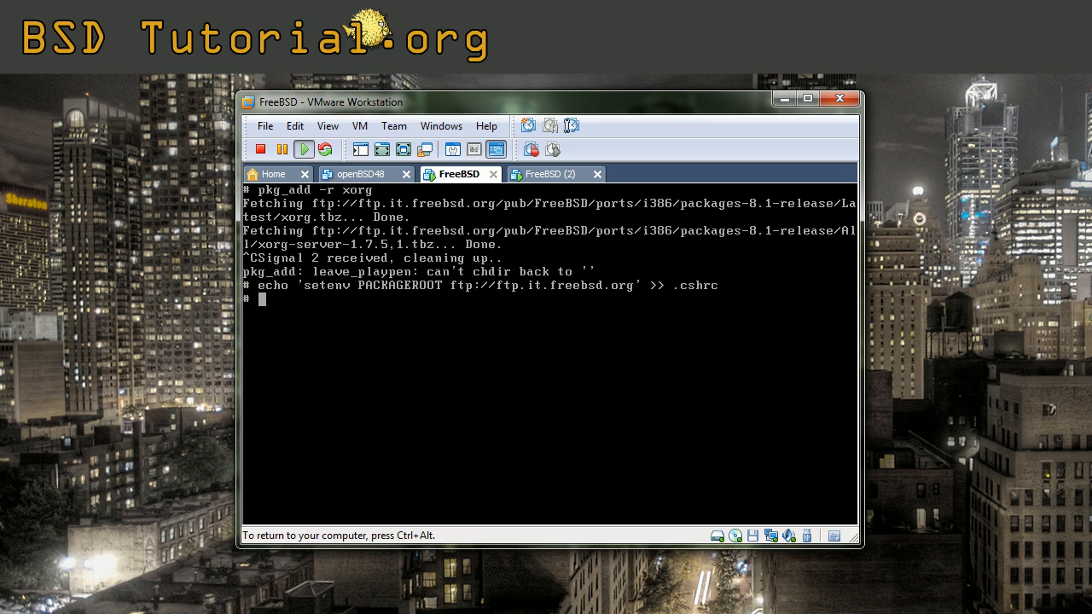
Display .cshrc with cat to confirm the PACKAGEROOT line at the end
text(ca)
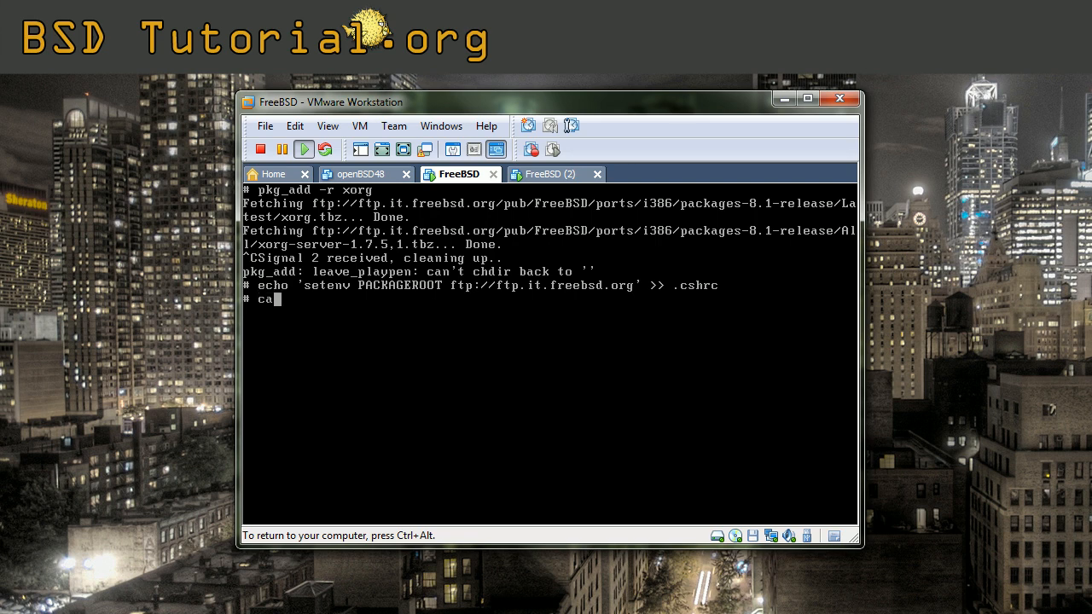
text(t)
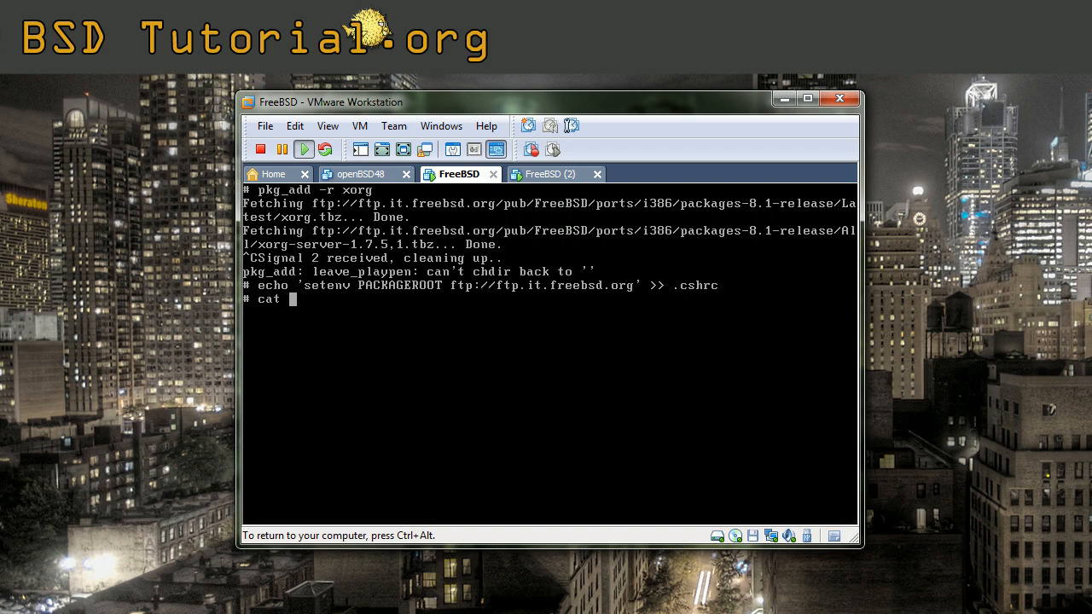
text(.cshrc)
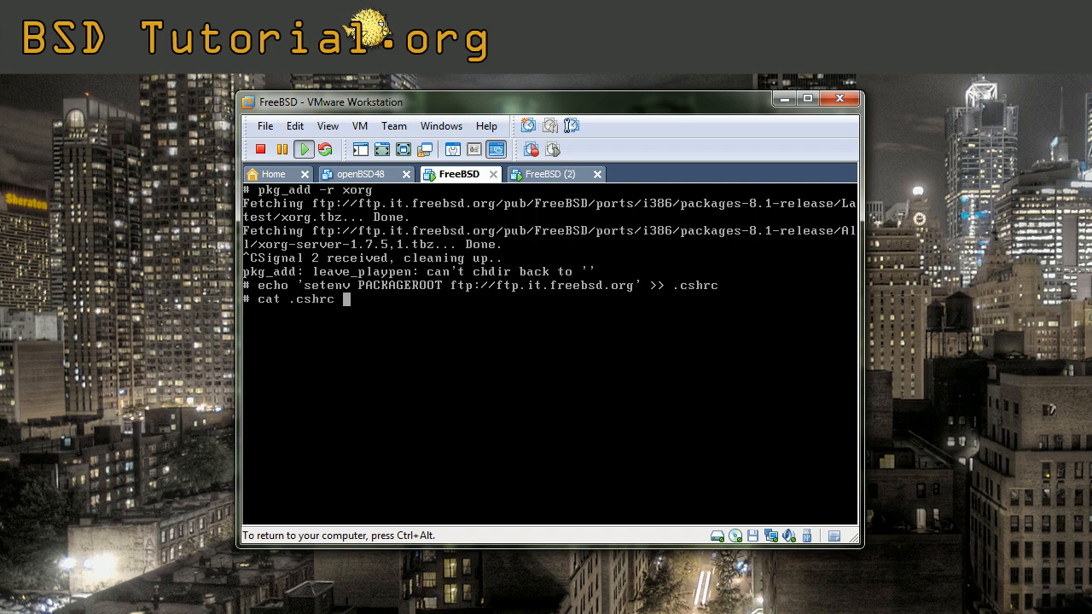
key(Return)
text(logout)
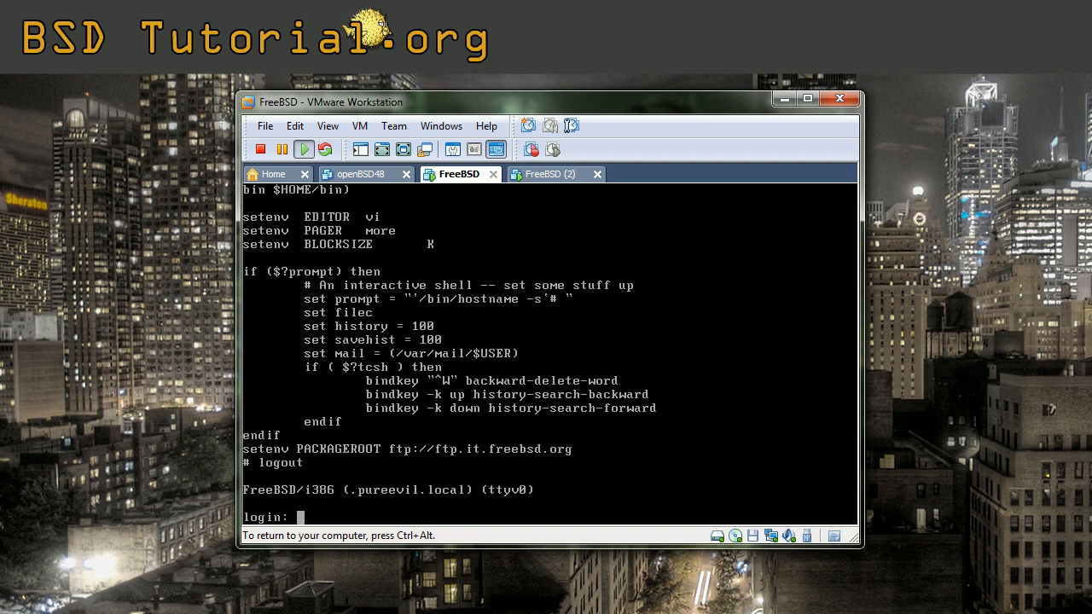
Log in as root and begin typing pkg_add at the new shell prompt
text(root)
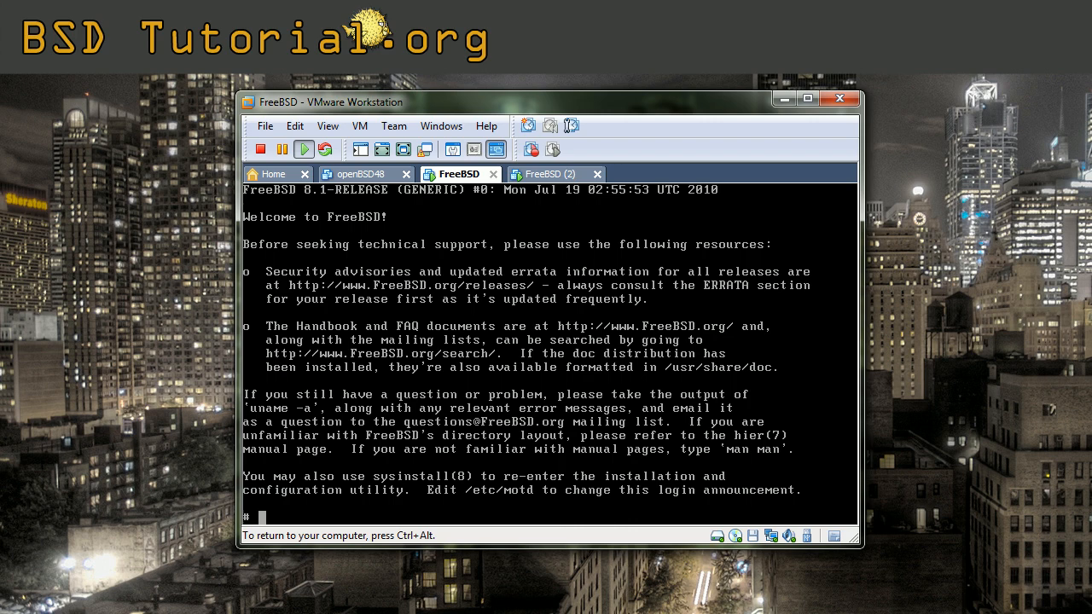
text(pkg_add)
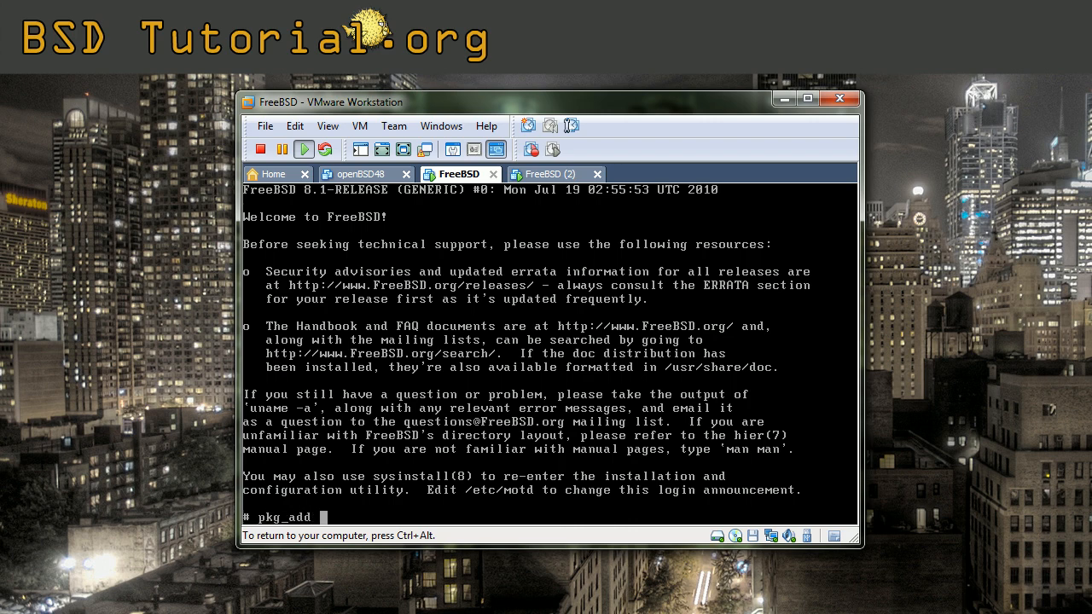
Run pkg_add -r scite, which reports scite-2.12 already installed
text(-r)
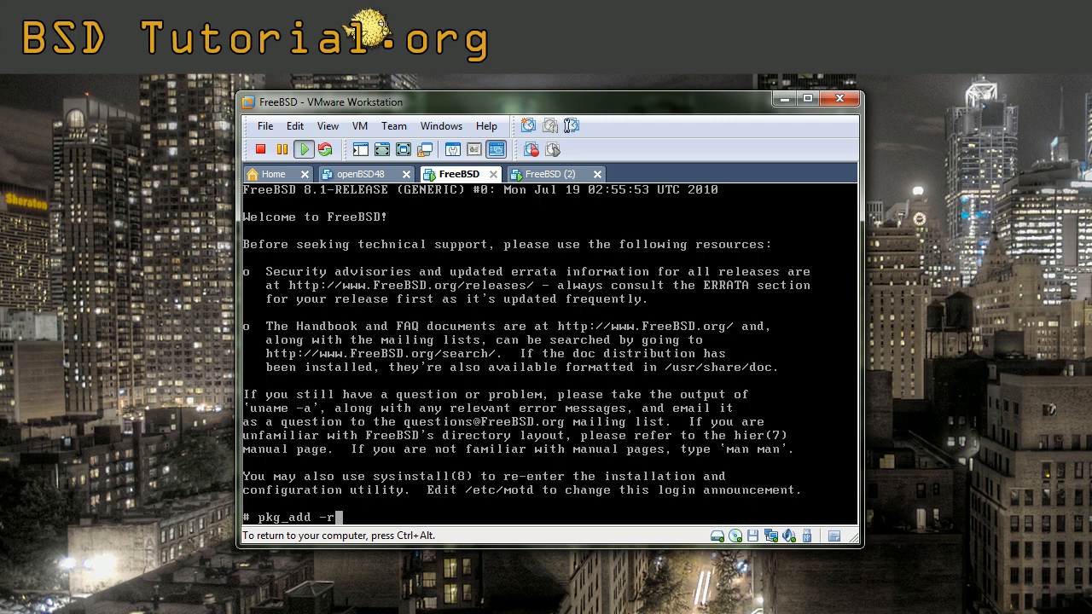
text(sc)
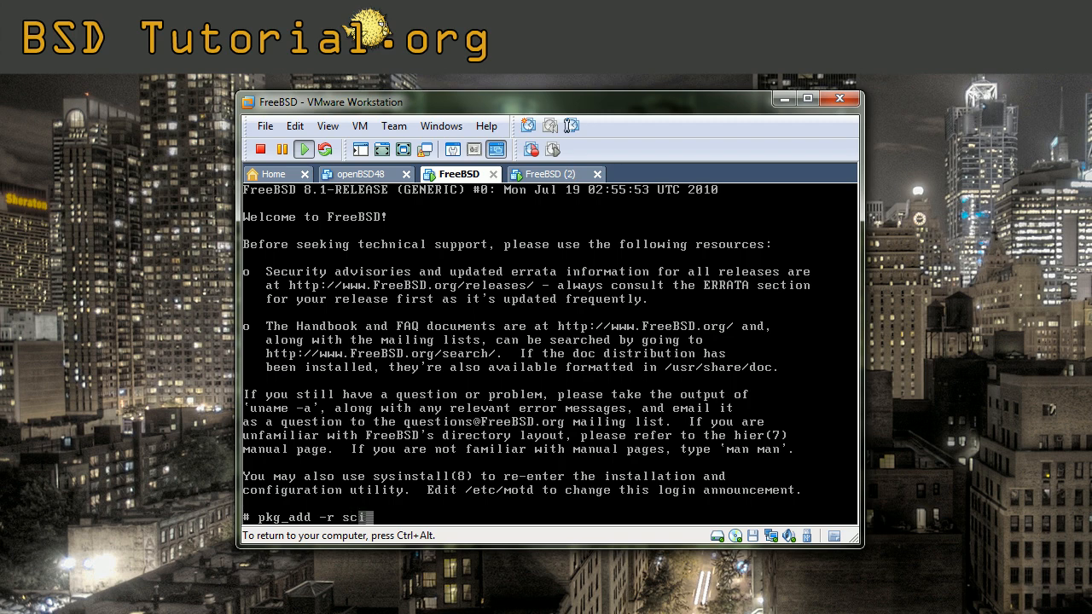
text(te)
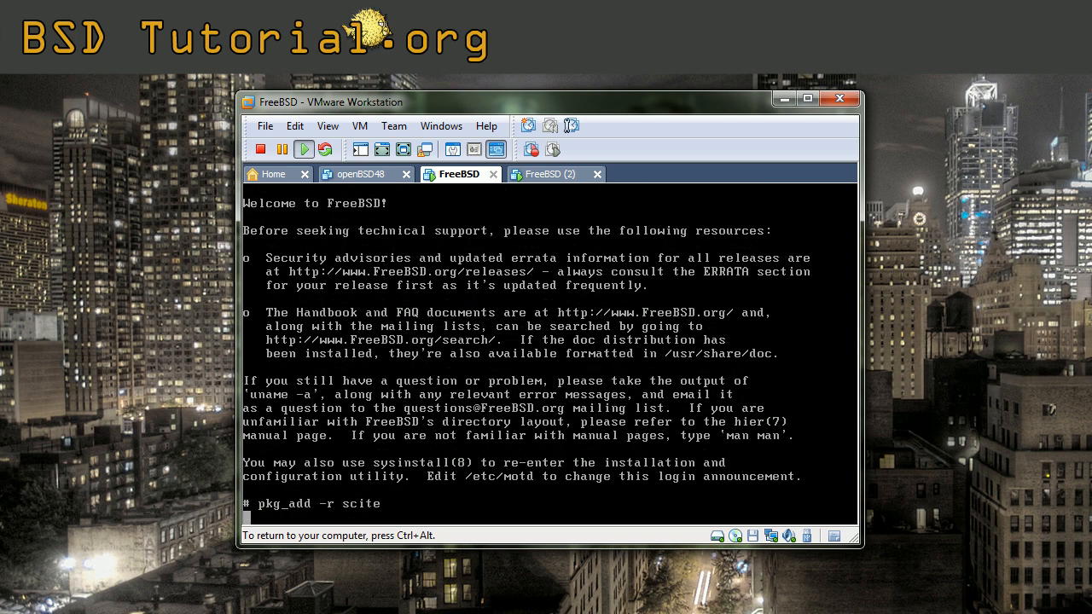
key(Return)
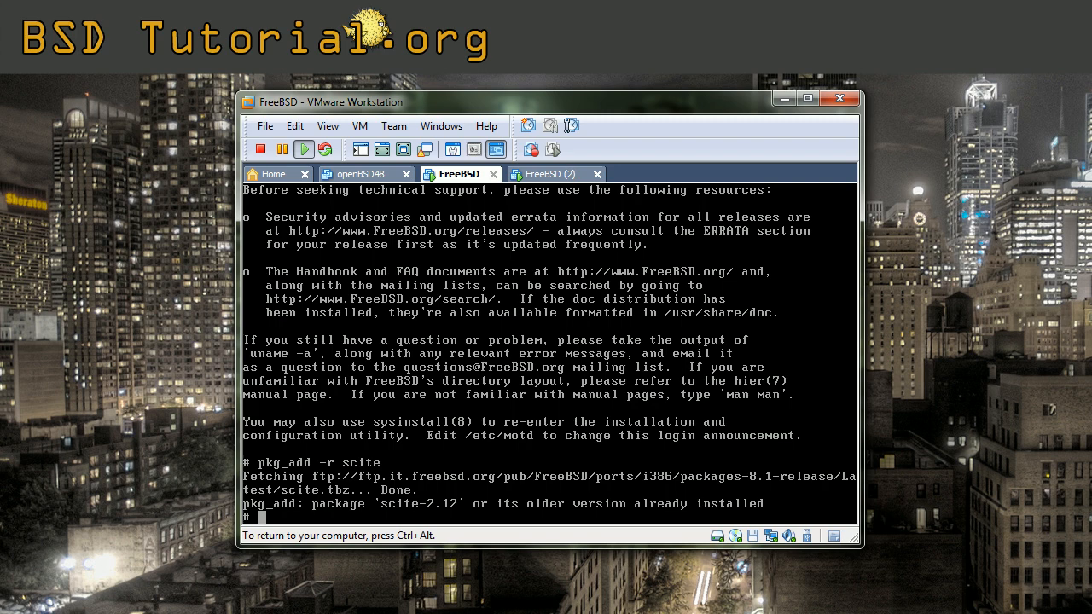
text(pkg_add -r xorg)
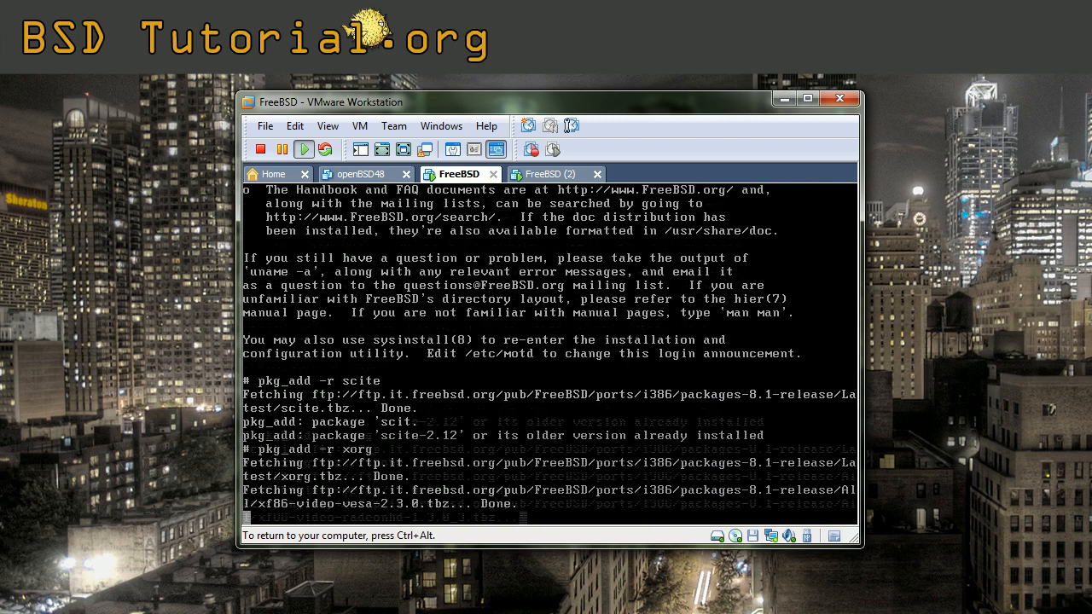
Follow the xorg driver package downloads to completion, then type cd /car
scroll(down, 3)
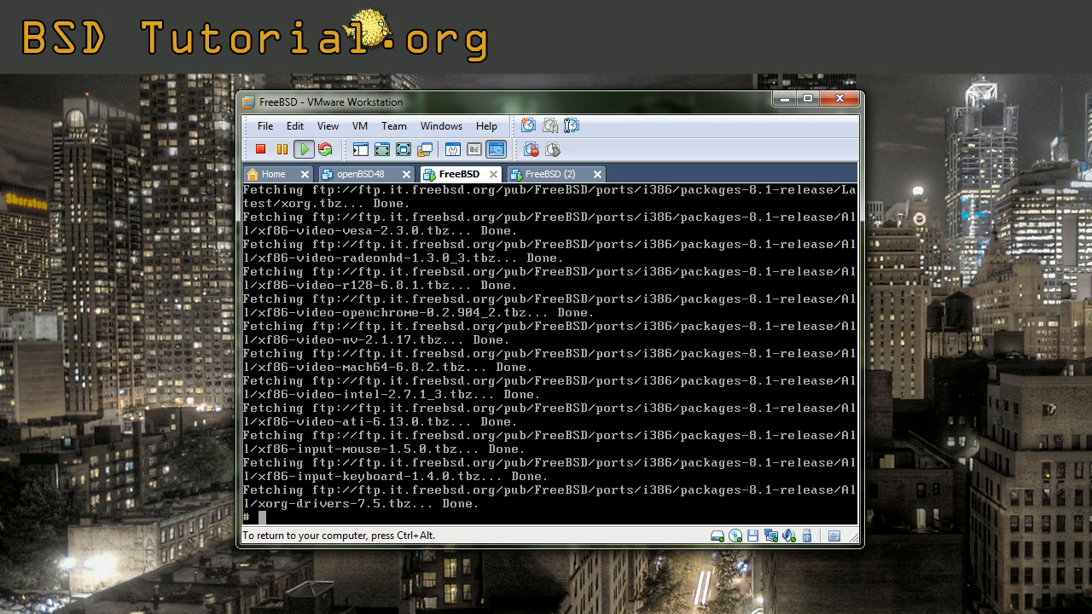
text(cd /car)
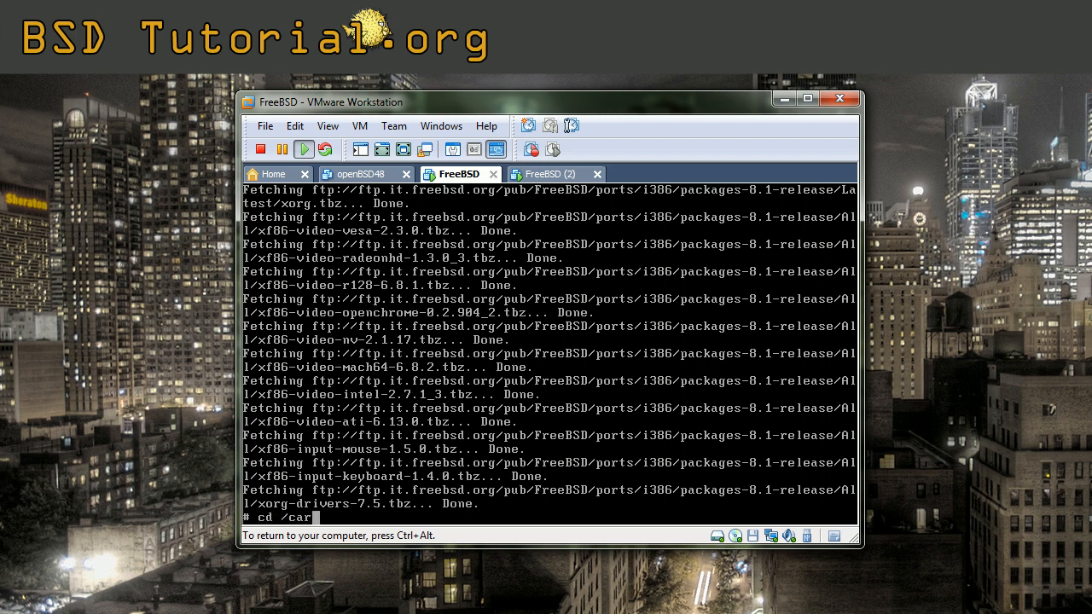
Browse /var/db/pkg/ to see the installed xorg and X library package directories
text(/var/d)
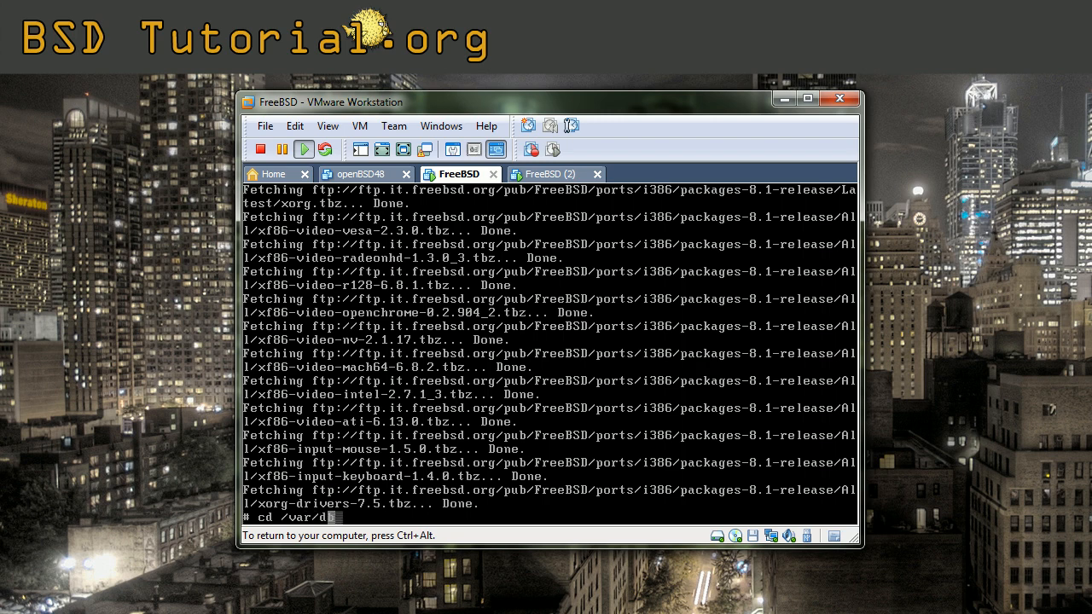
text(b/)
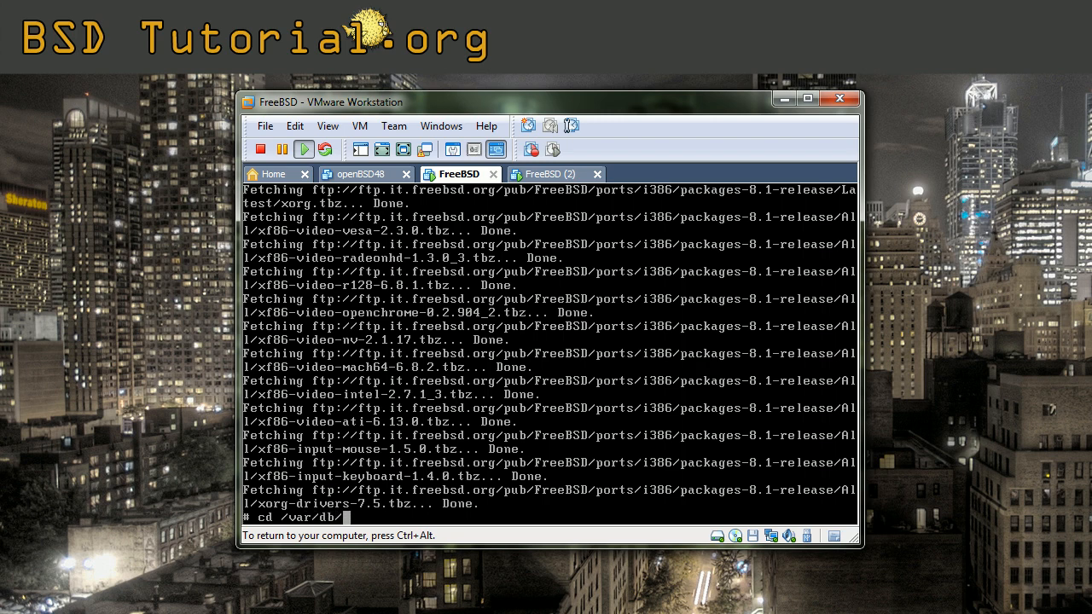
text(pkg/)
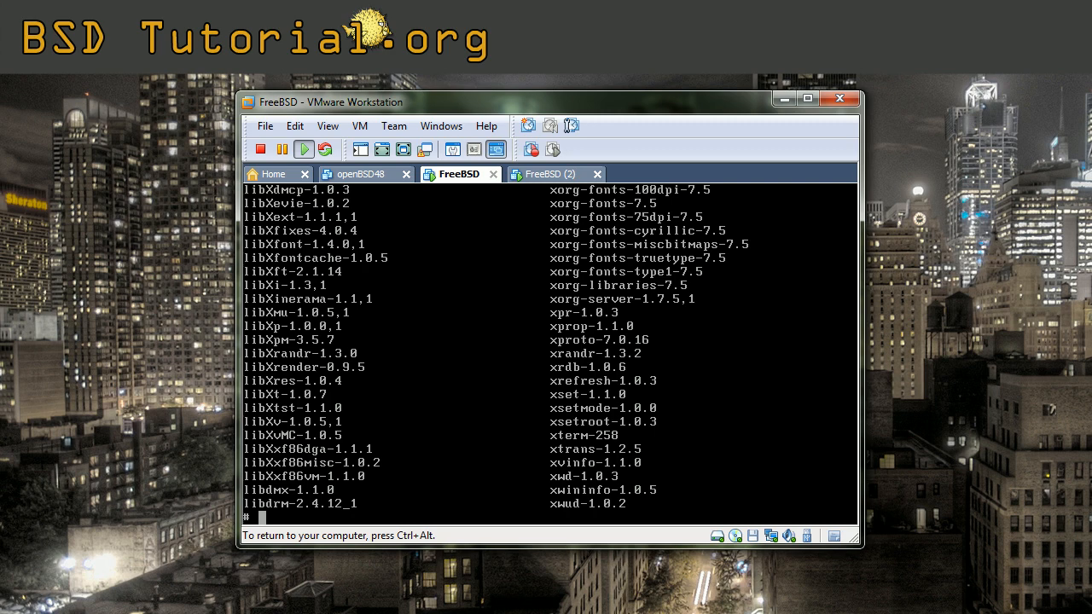
text(p)
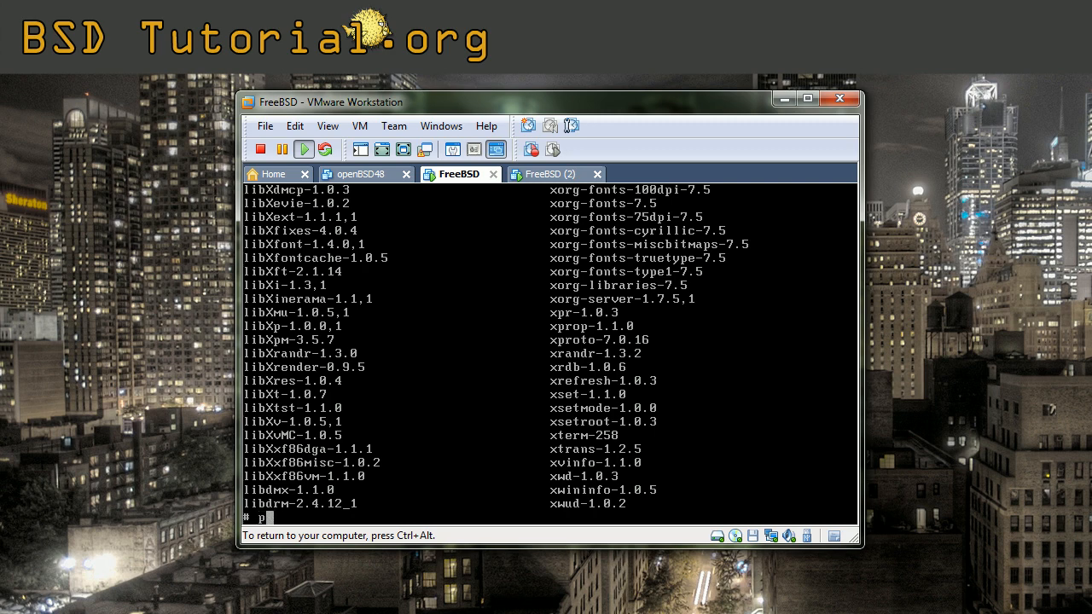
Uninstall scite-2.12 from the guest using pkg_delete
text(kg_de)
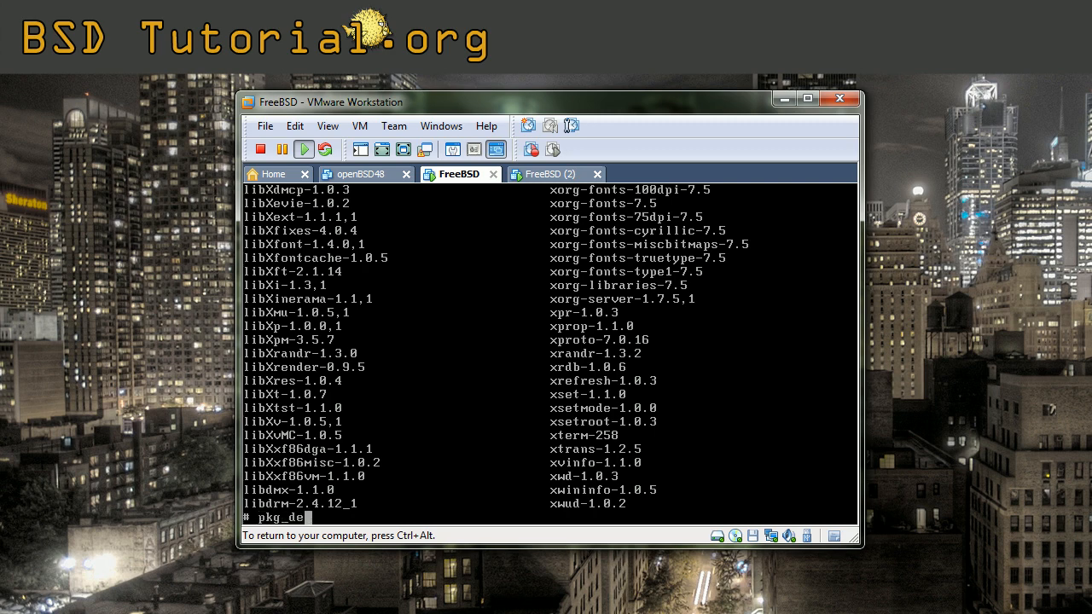
text(lete)
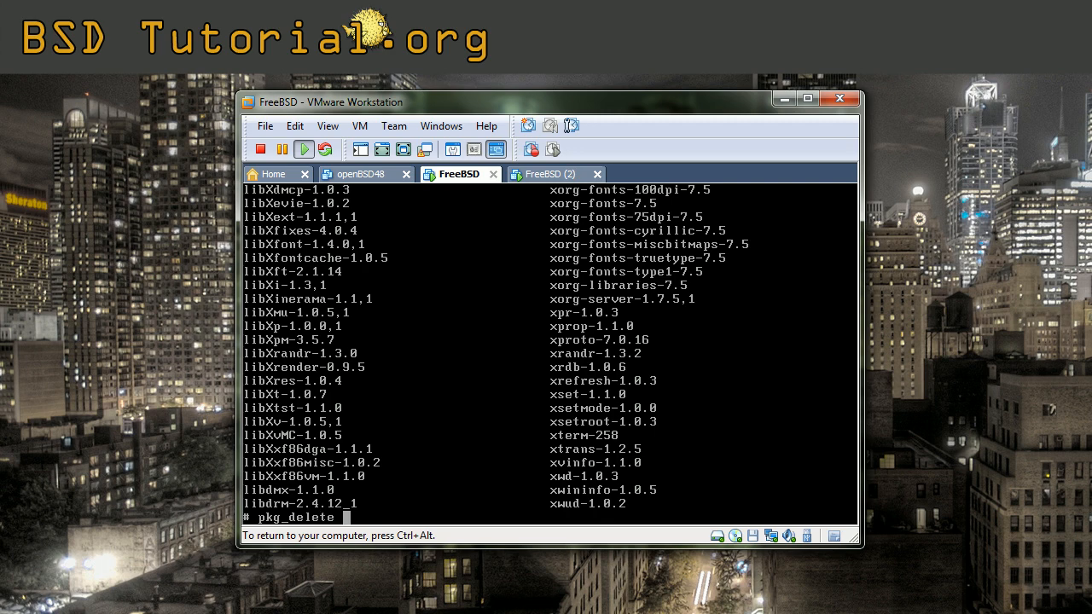
text(scite-2.12/)
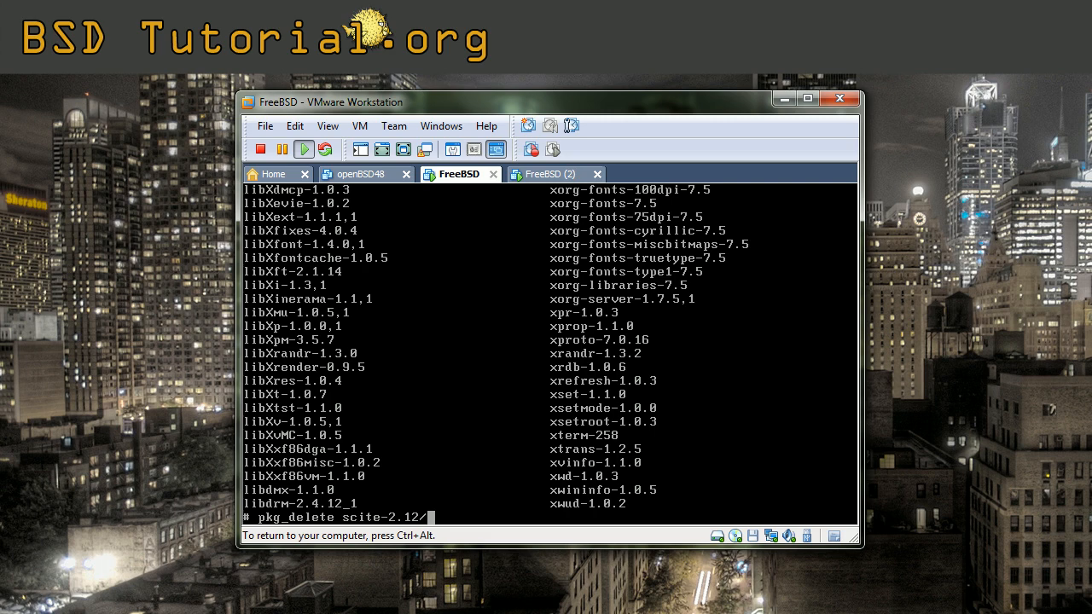
key(Return)
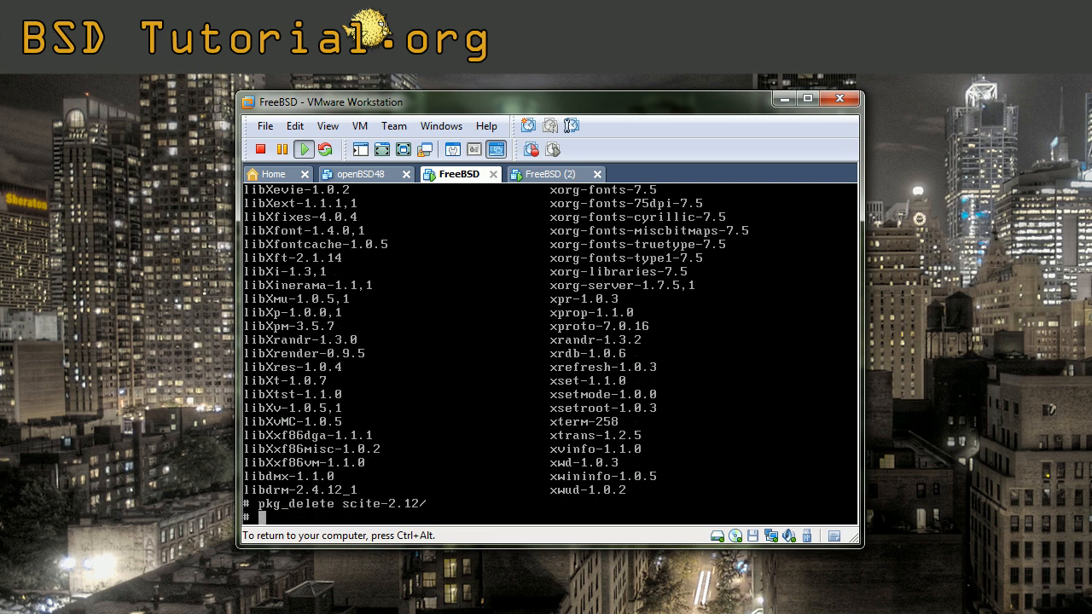